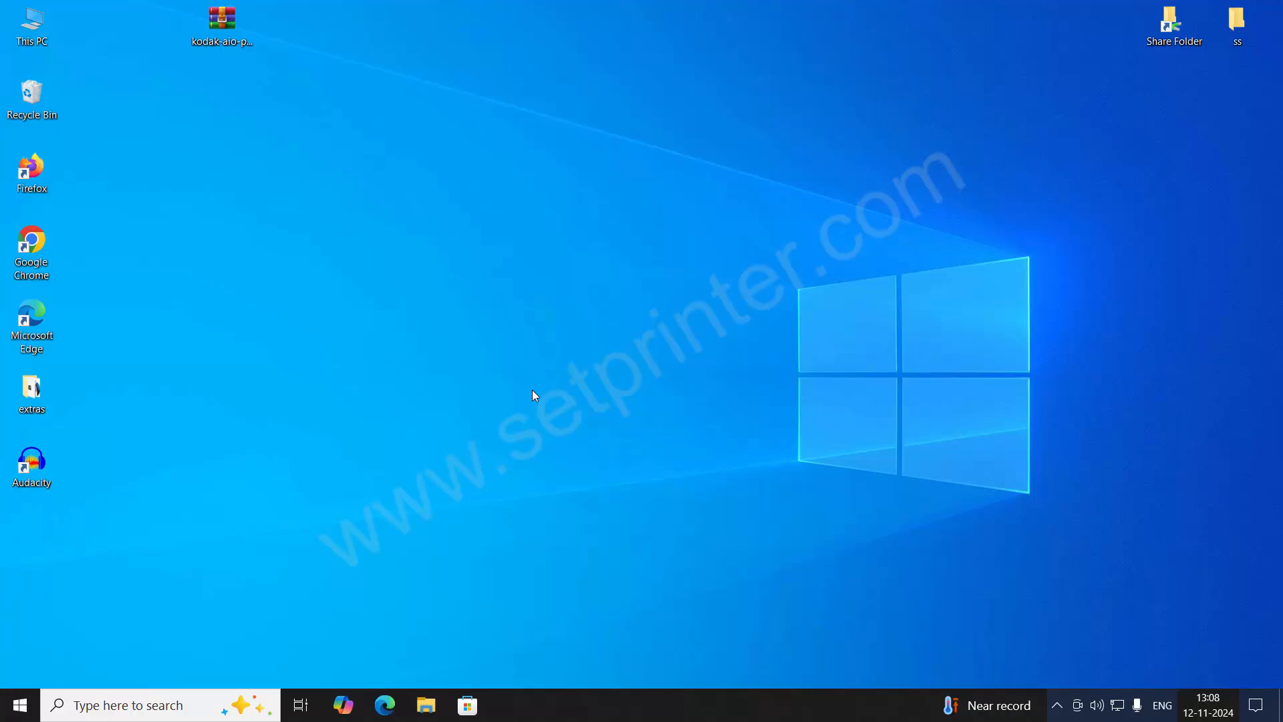
# Step: Extract the kodak-aio zip archive on the desktop and select the resulting driver folder
pyautogui.click(221, 24)
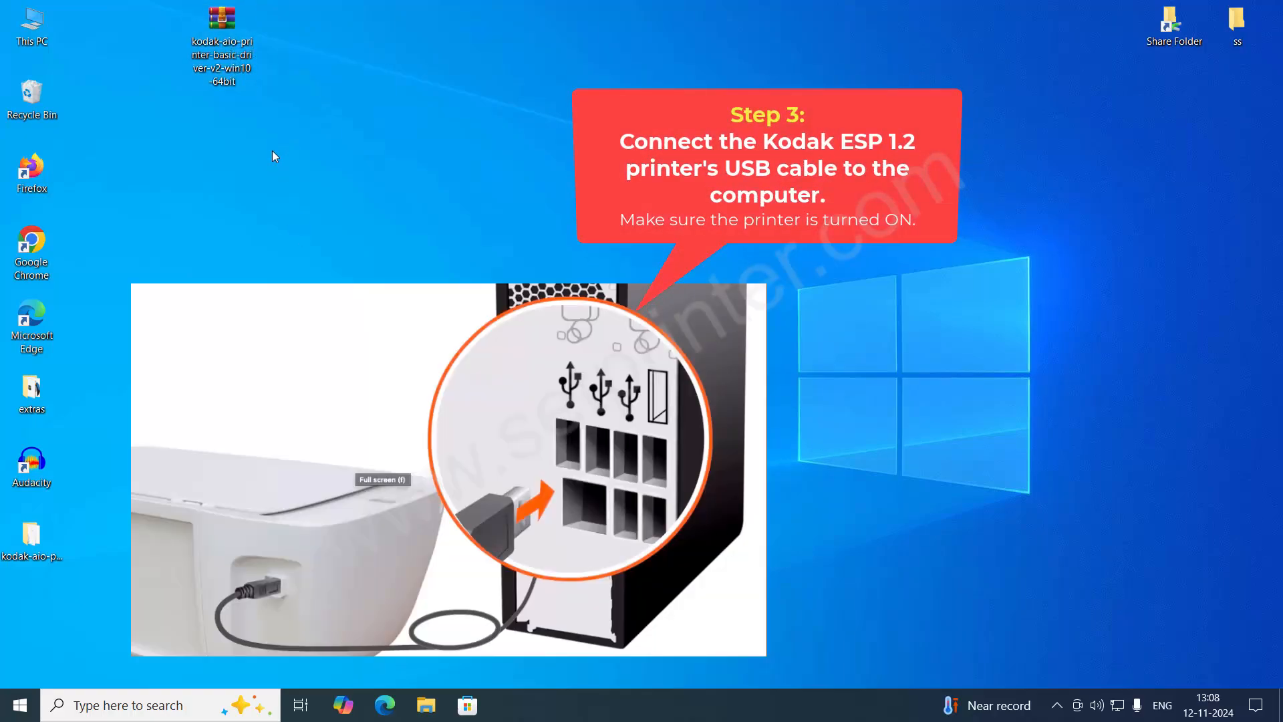
pyautogui.click(31, 540)
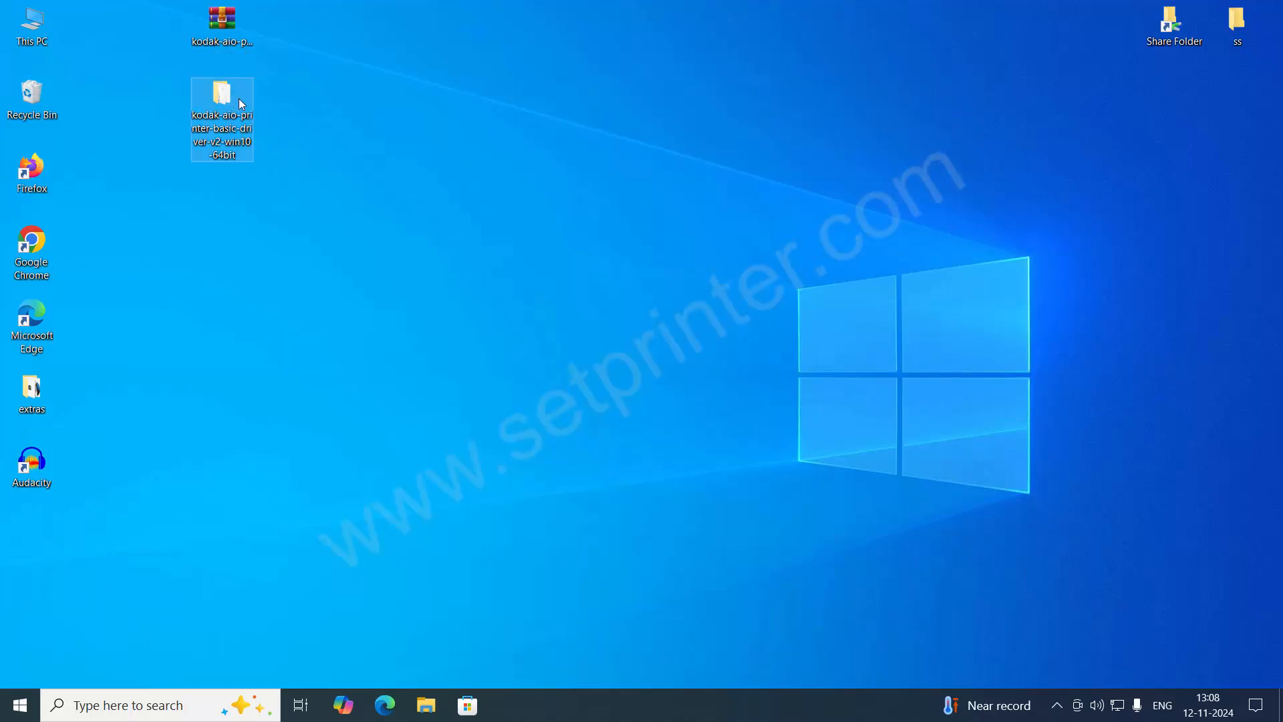
pyautogui.click(529, 311)
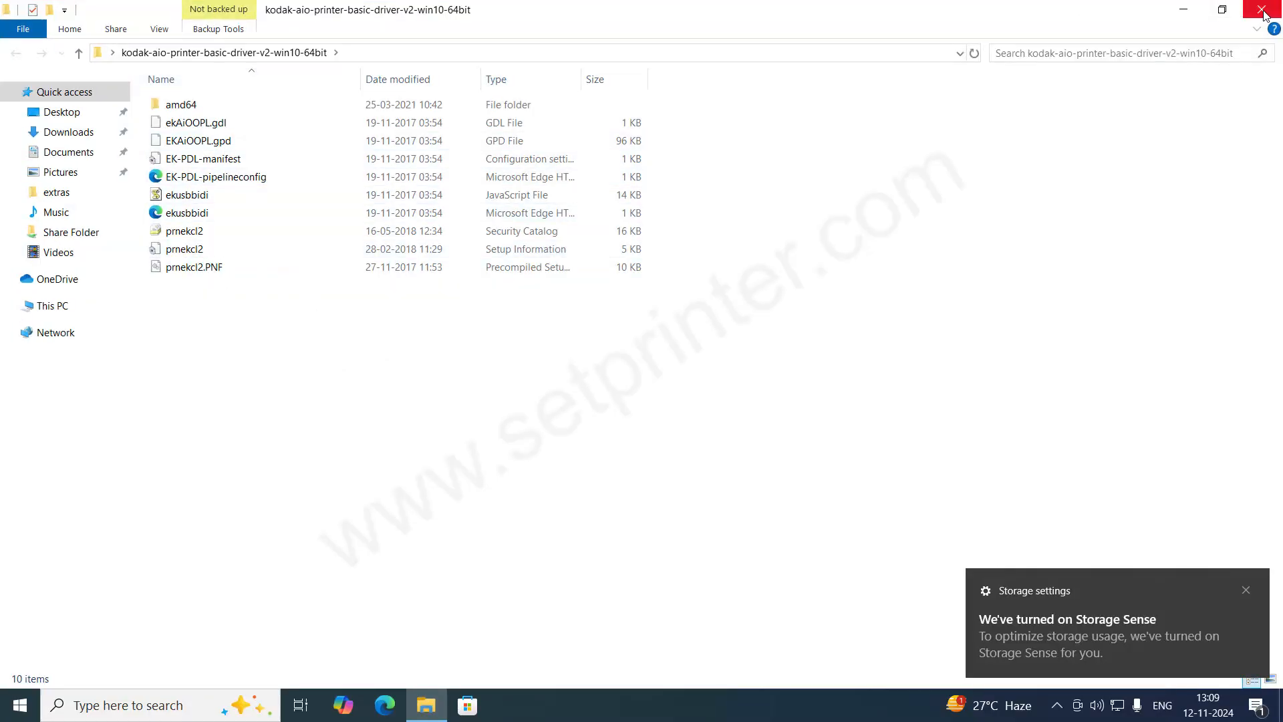
pyautogui.click(1270, 9)
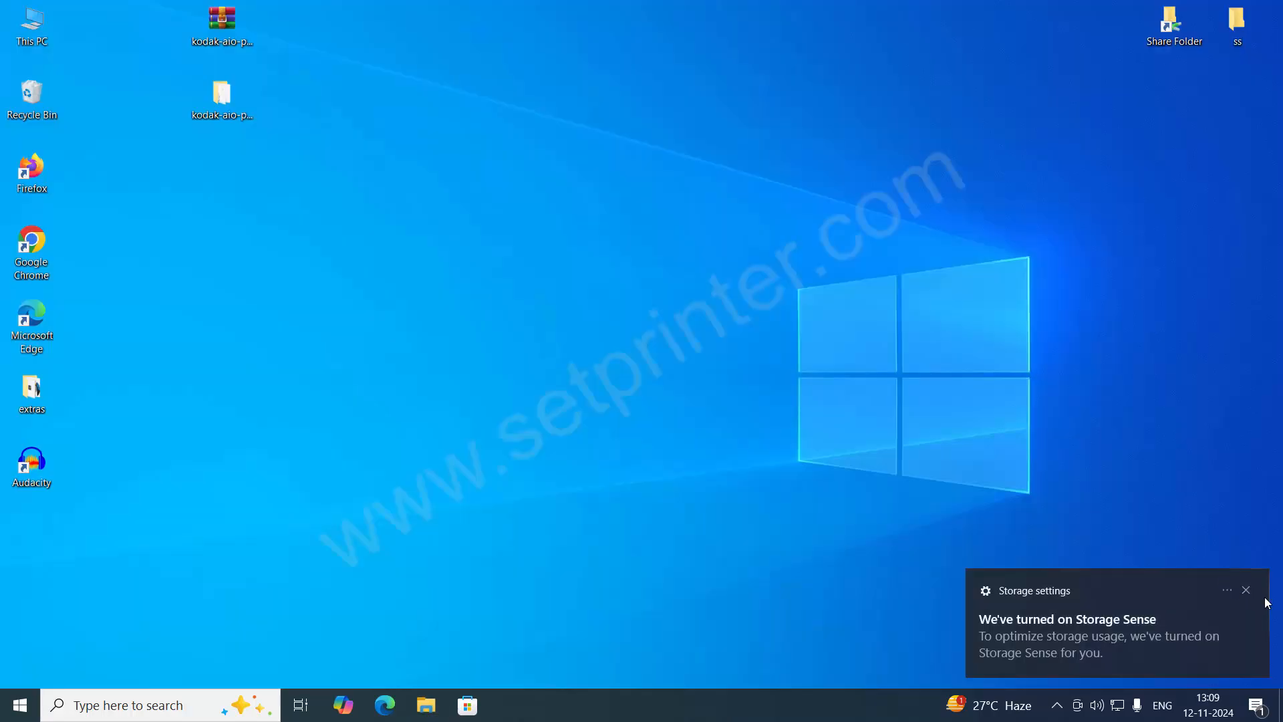
pyautogui.click(221, 103)
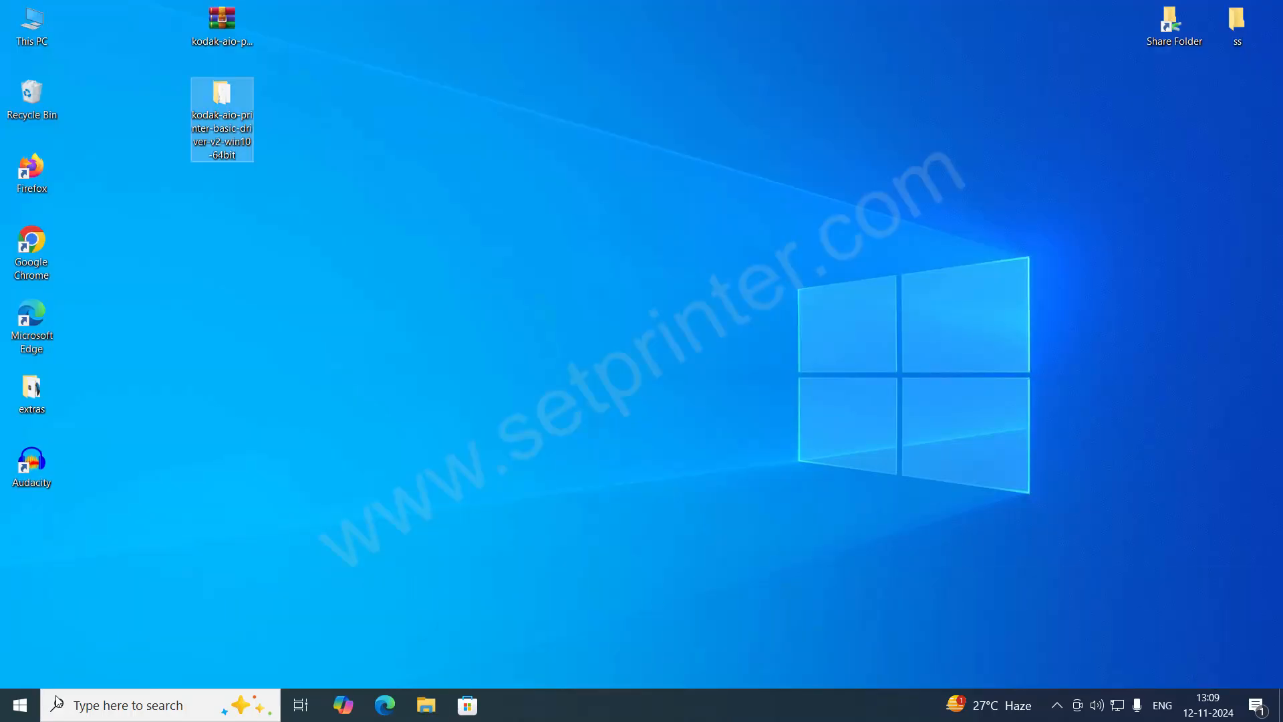
pyautogui.moveTo(18, 704)
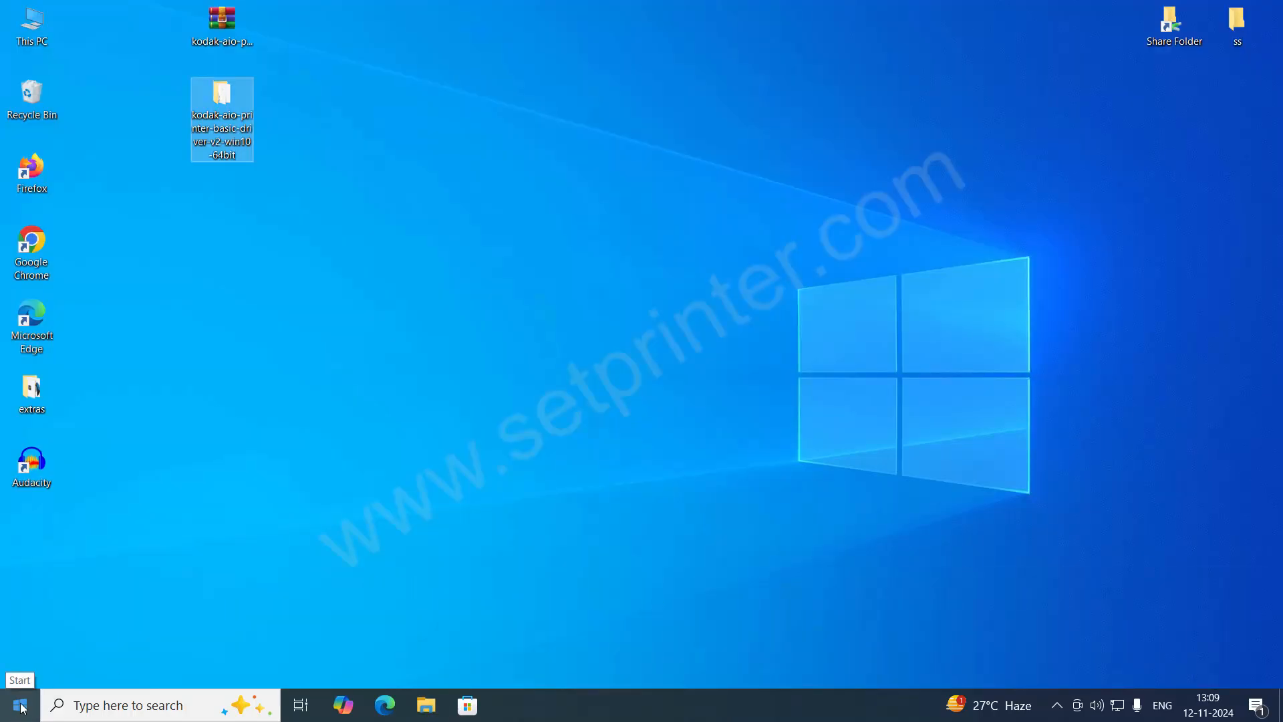
# Step: Navigate from Start to Settings > Devices > Printers & scanners
pyautogui.click(20, 704)
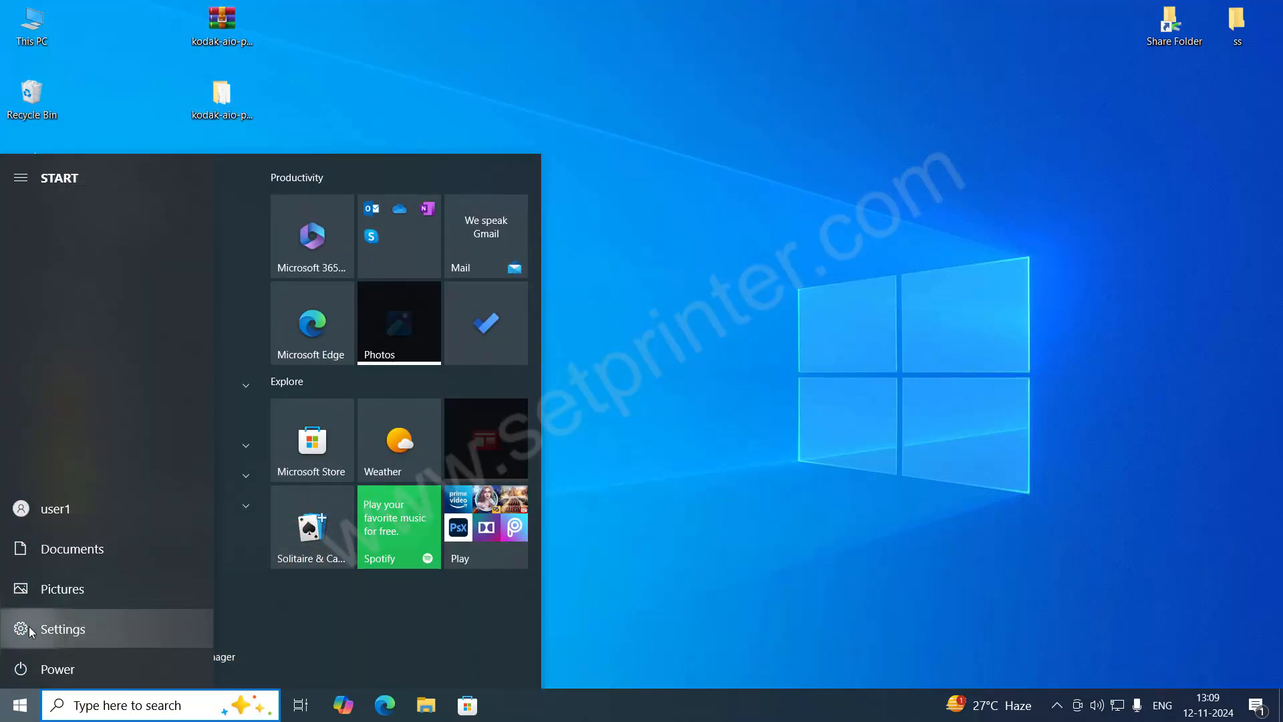
pyautogui.click(60, 628)
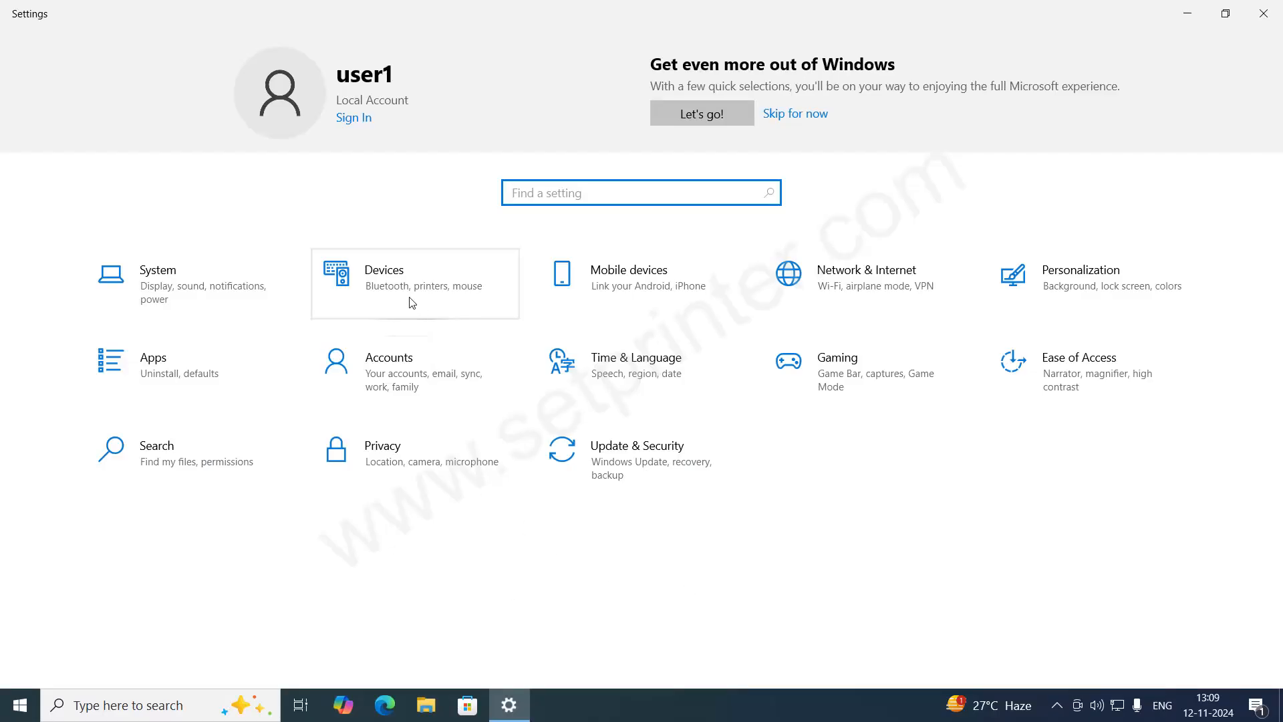
pyautogui.click(384, 270)
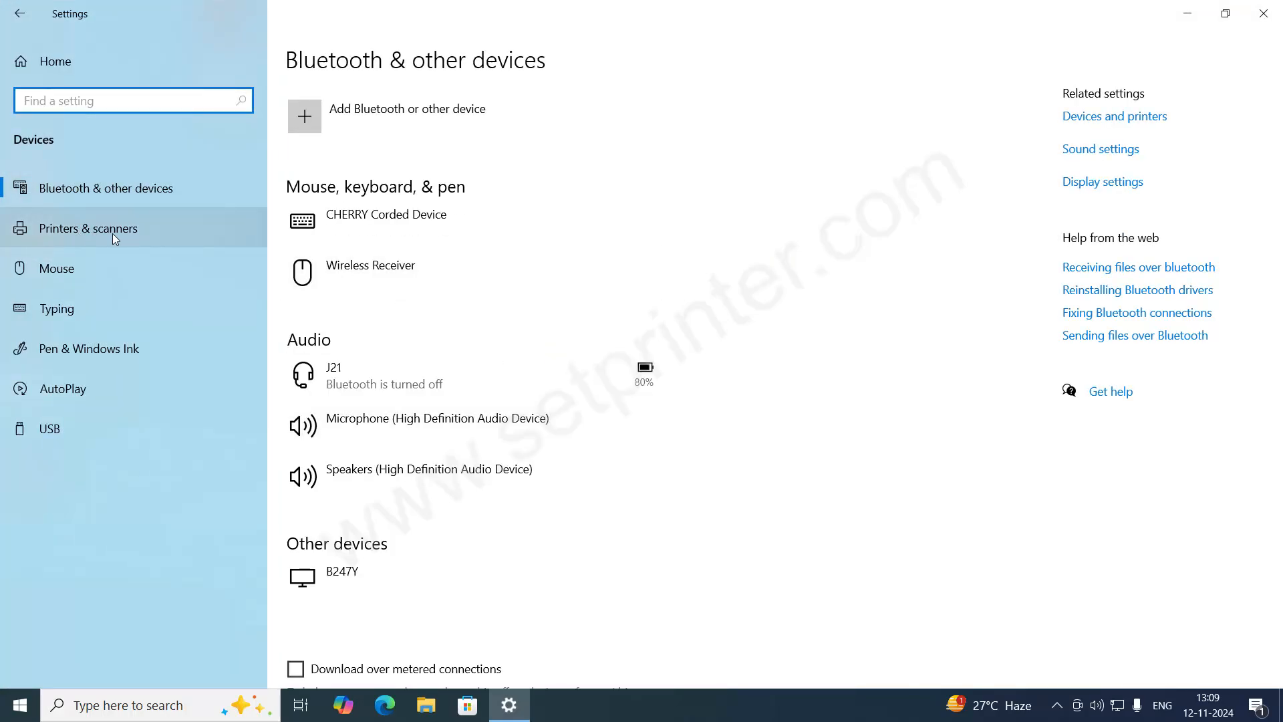
pyautogui.click(90, 228)
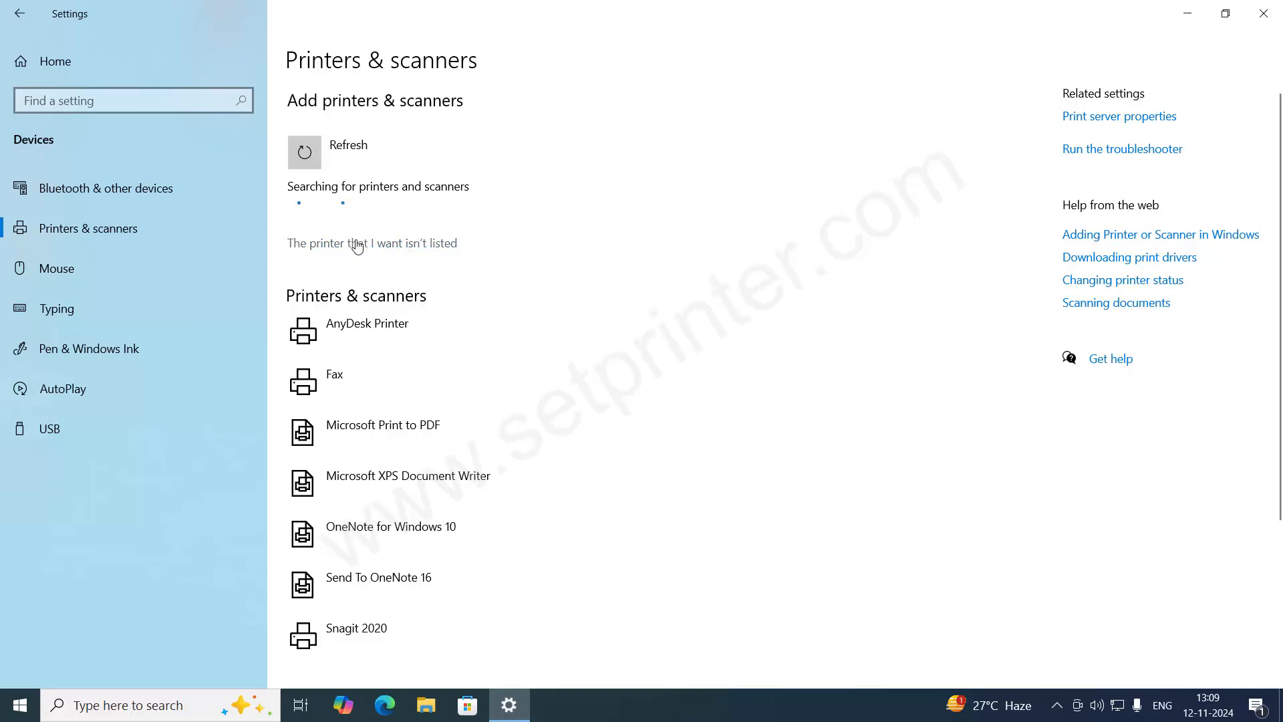
# Step: Begin adding an unlisted printer with manual local settings and proceed to port selection
pyautogui.click(371, 244)
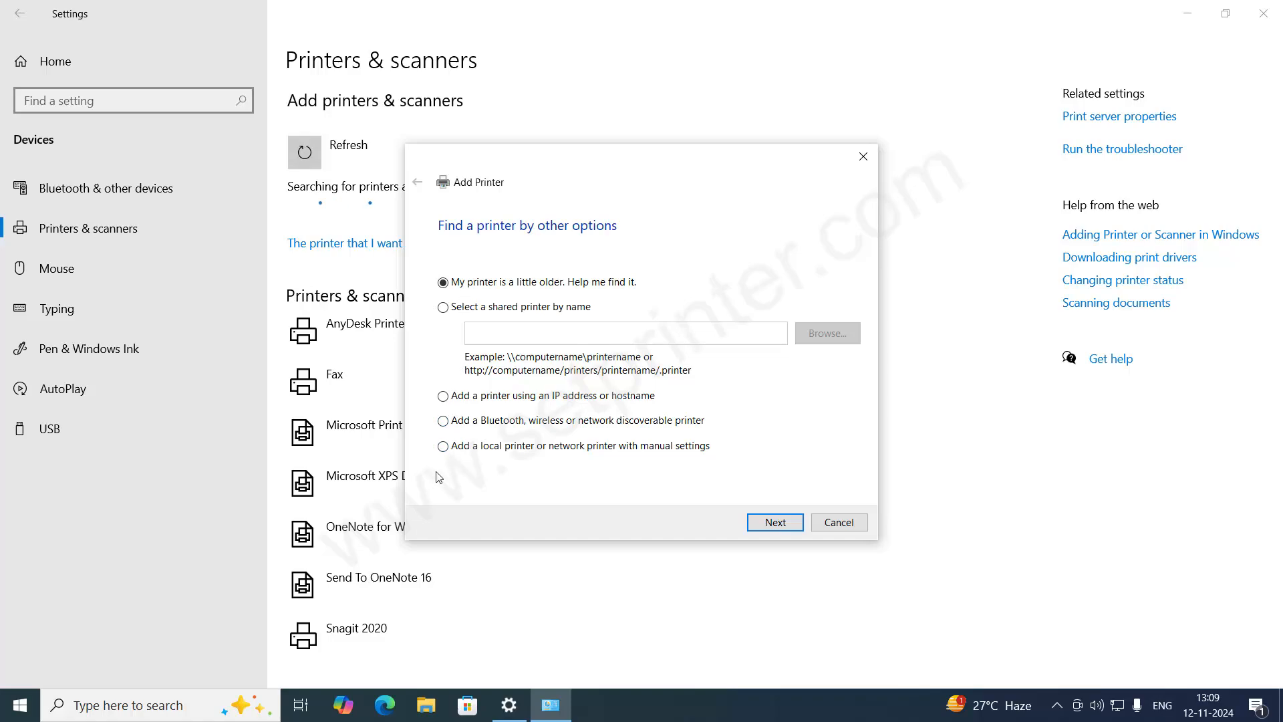
pyautogui.moveTo(542, 457)
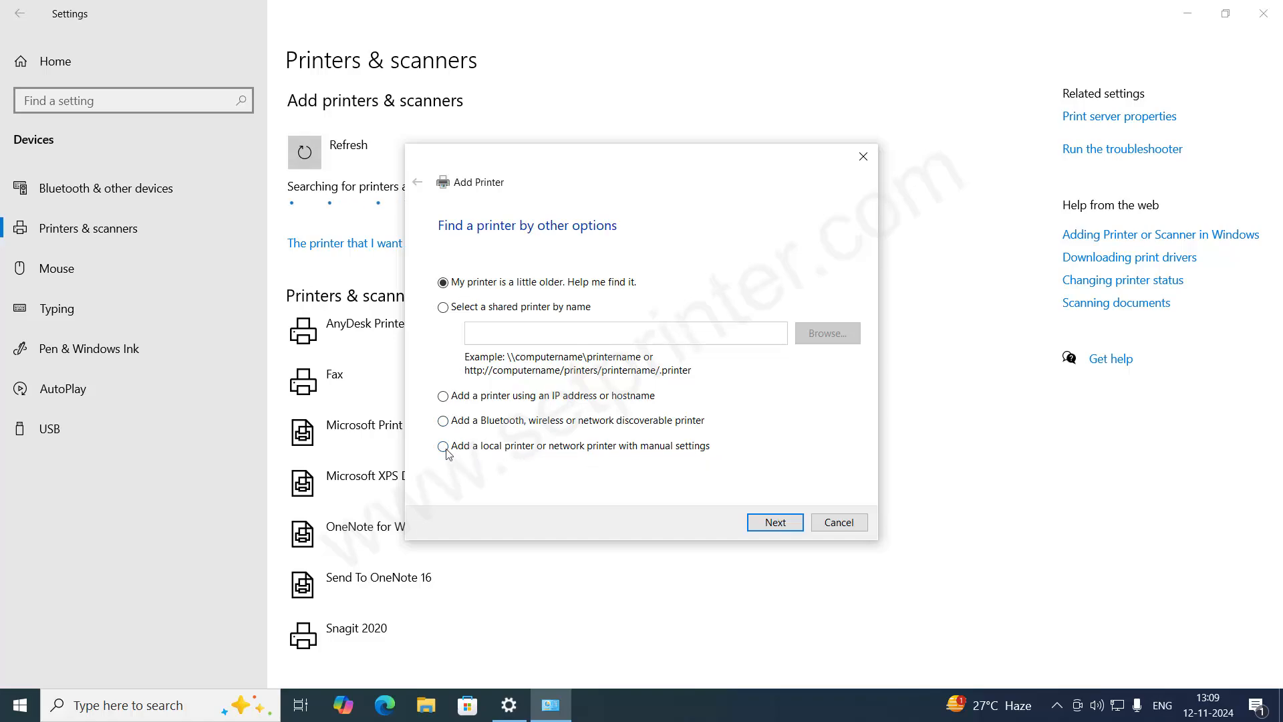
pyautogui.click(442, 445)
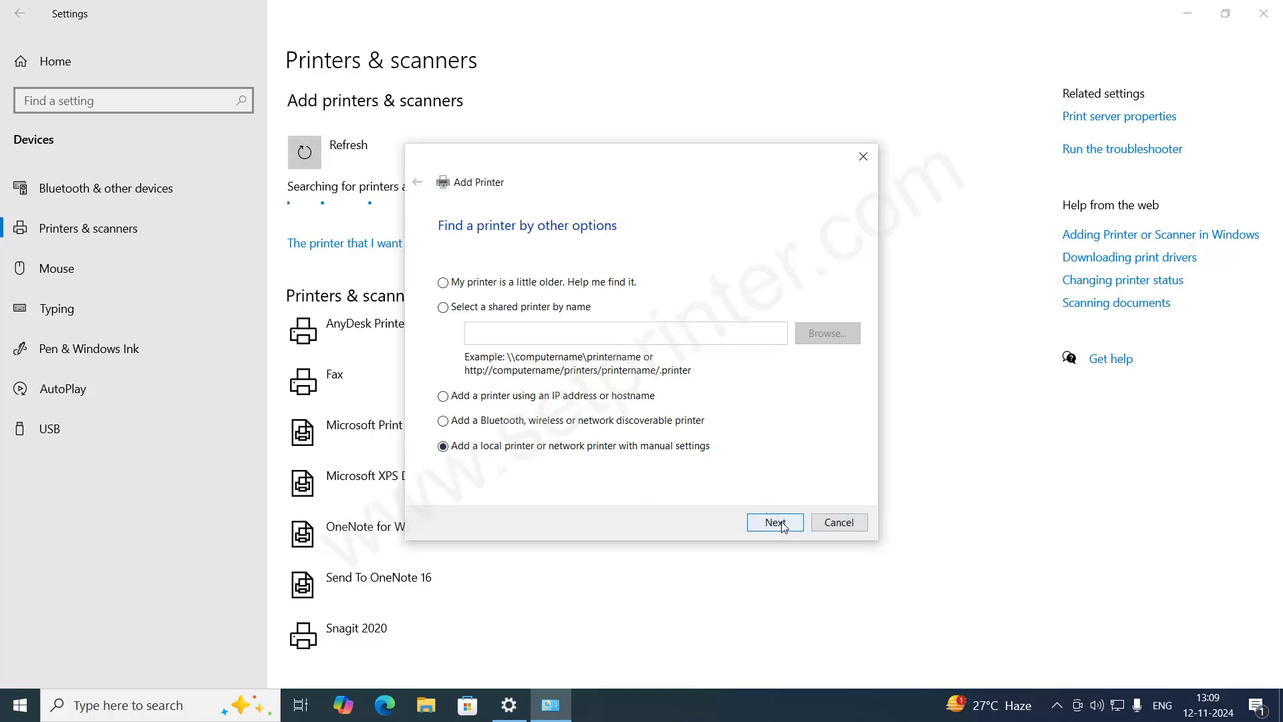
pyautogui.click(774, 523)
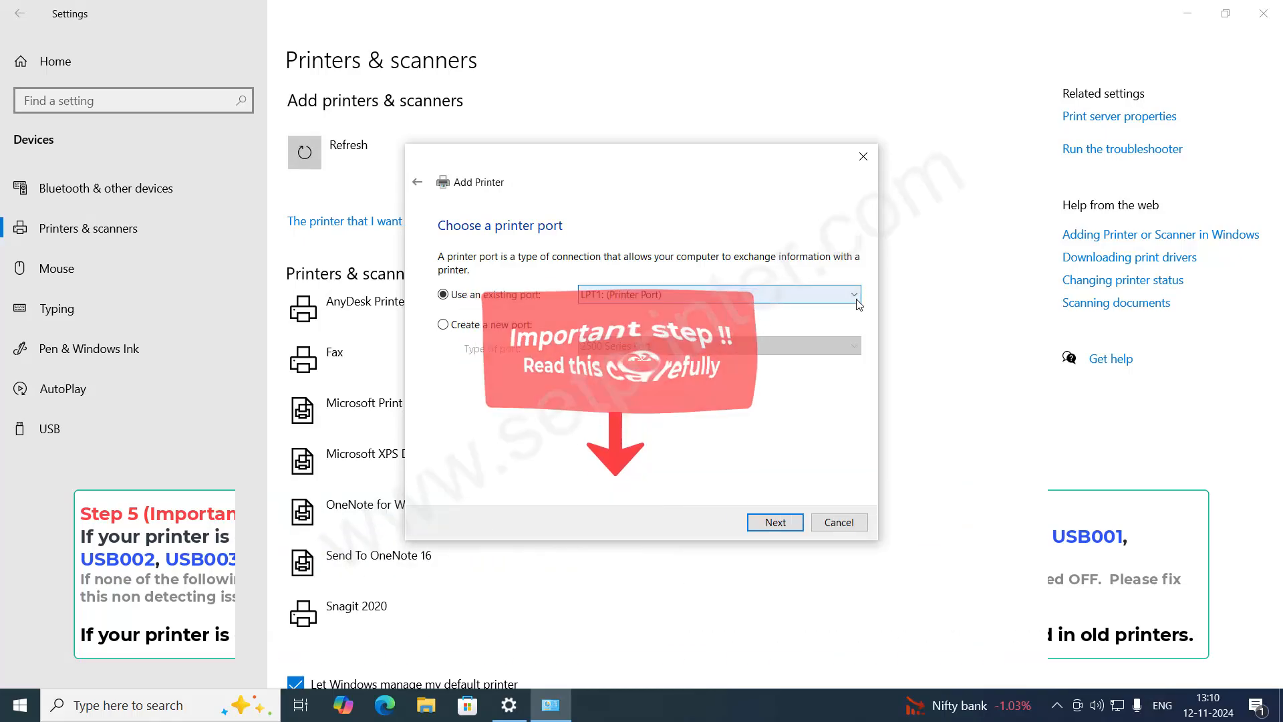
# Step: Use the existing USB001 (Virtual Printer Port for USB) port and continue to driver selection
pyautogui.click(854, 294)
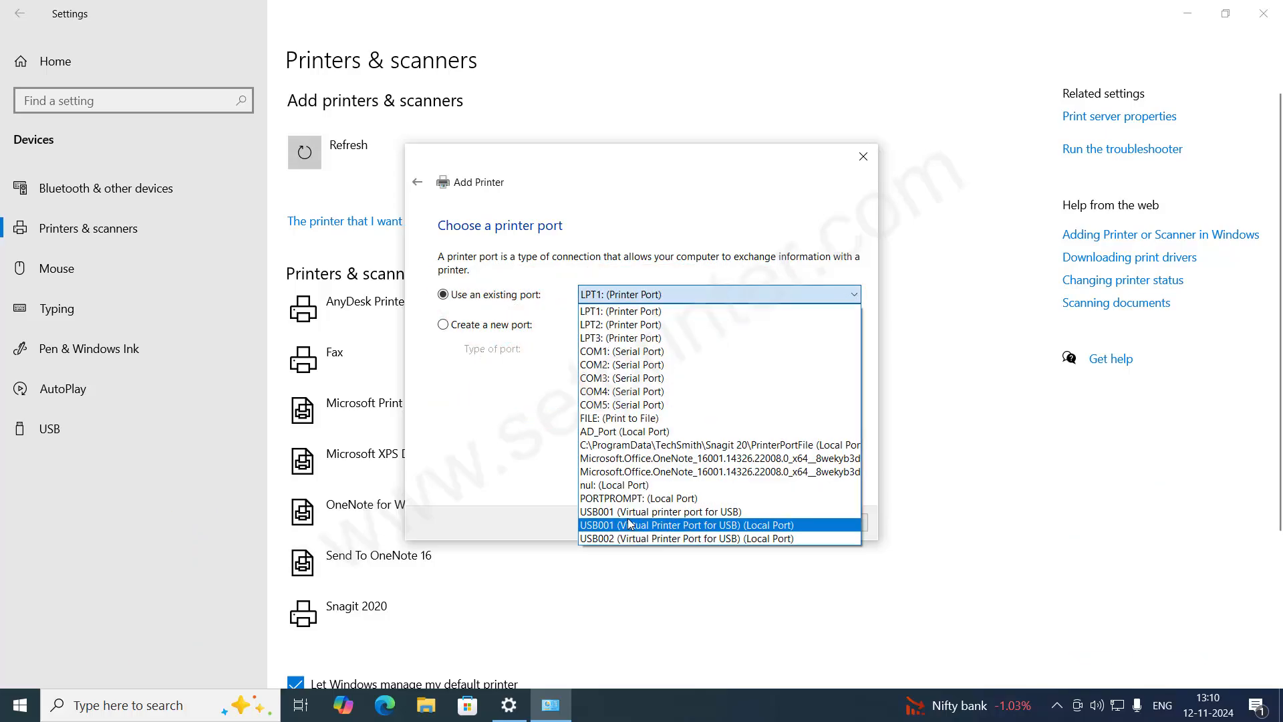
pyautogui.moveTo(629, 539)
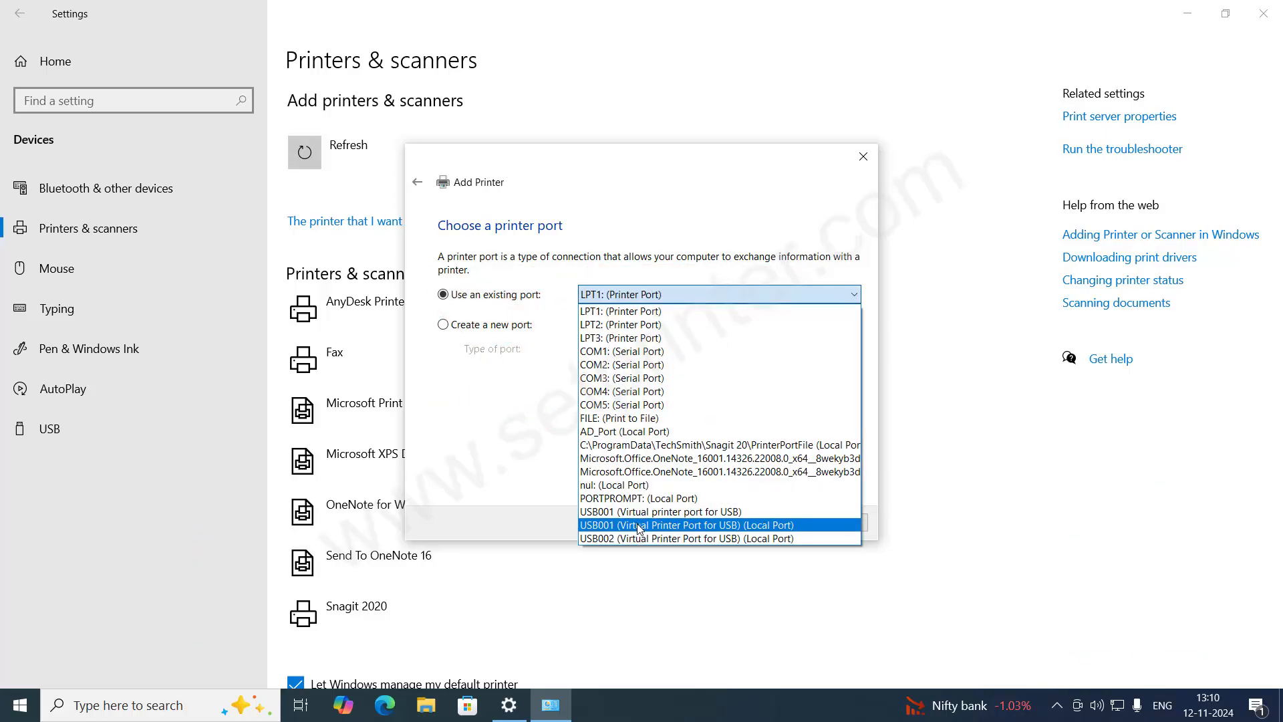
pyautogui.click(686, 524)
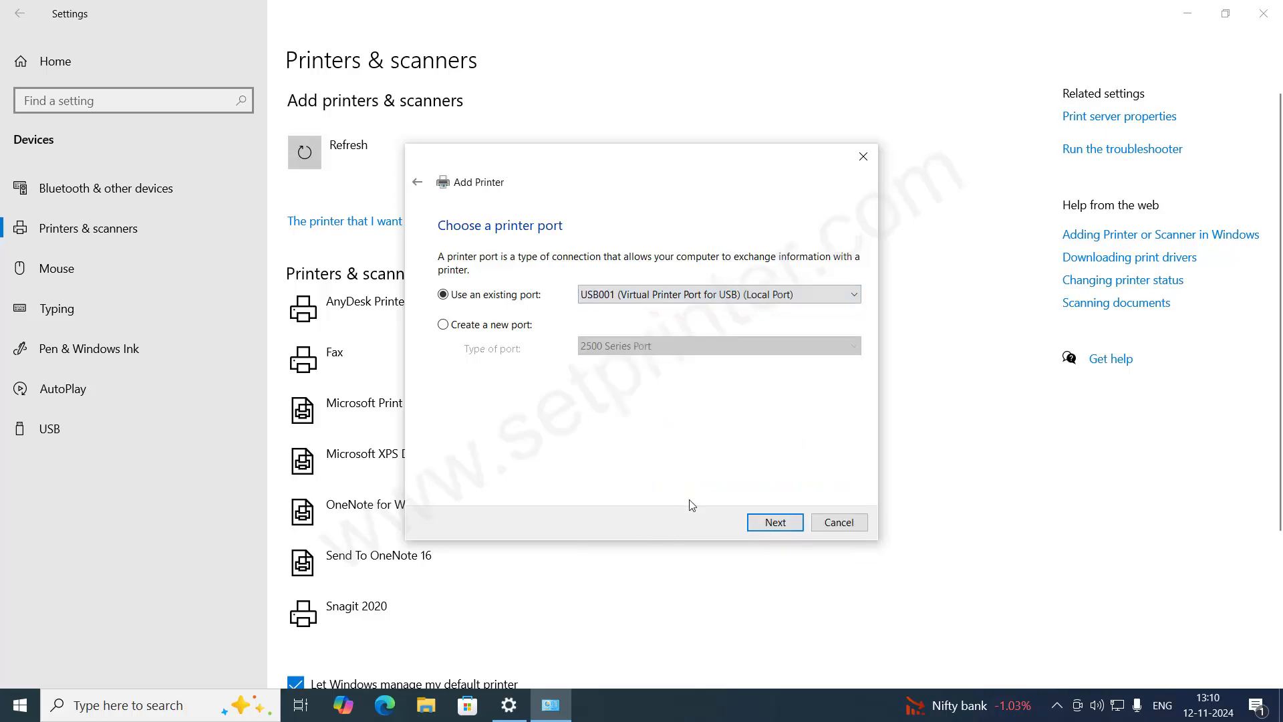
pyautogui.moveTo(666, 505)
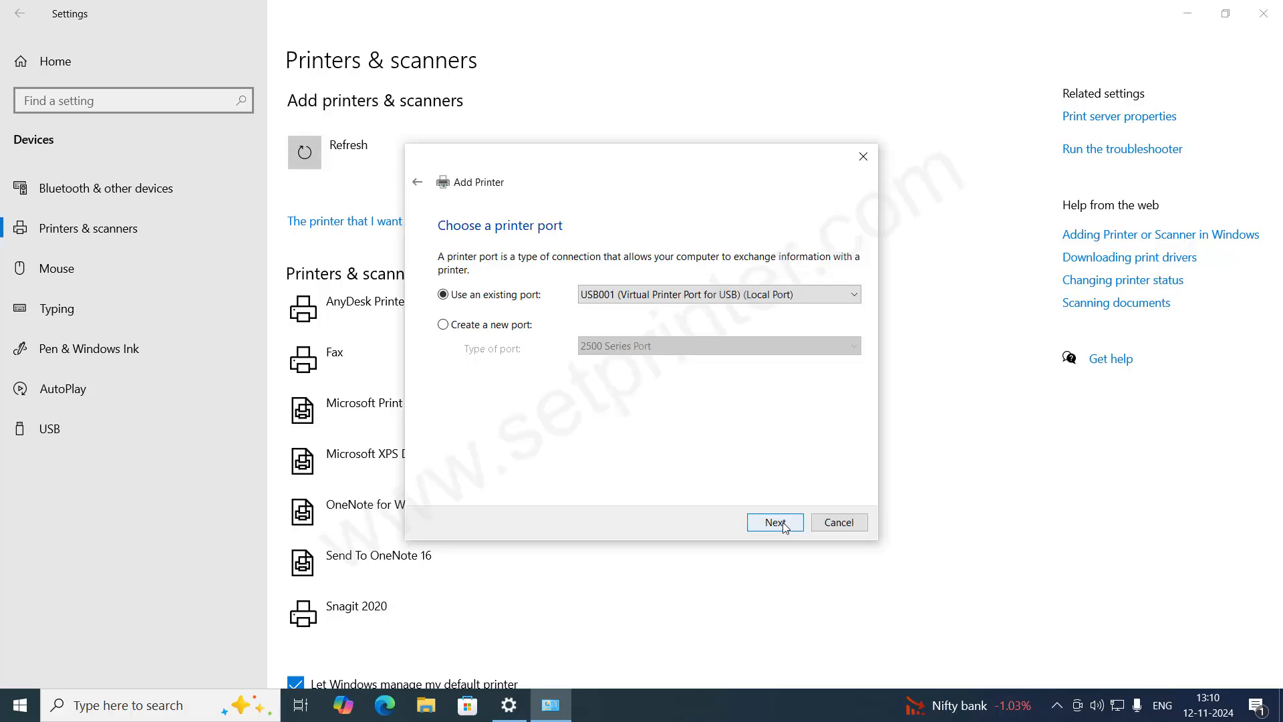
pyautogui.click(774, 522)
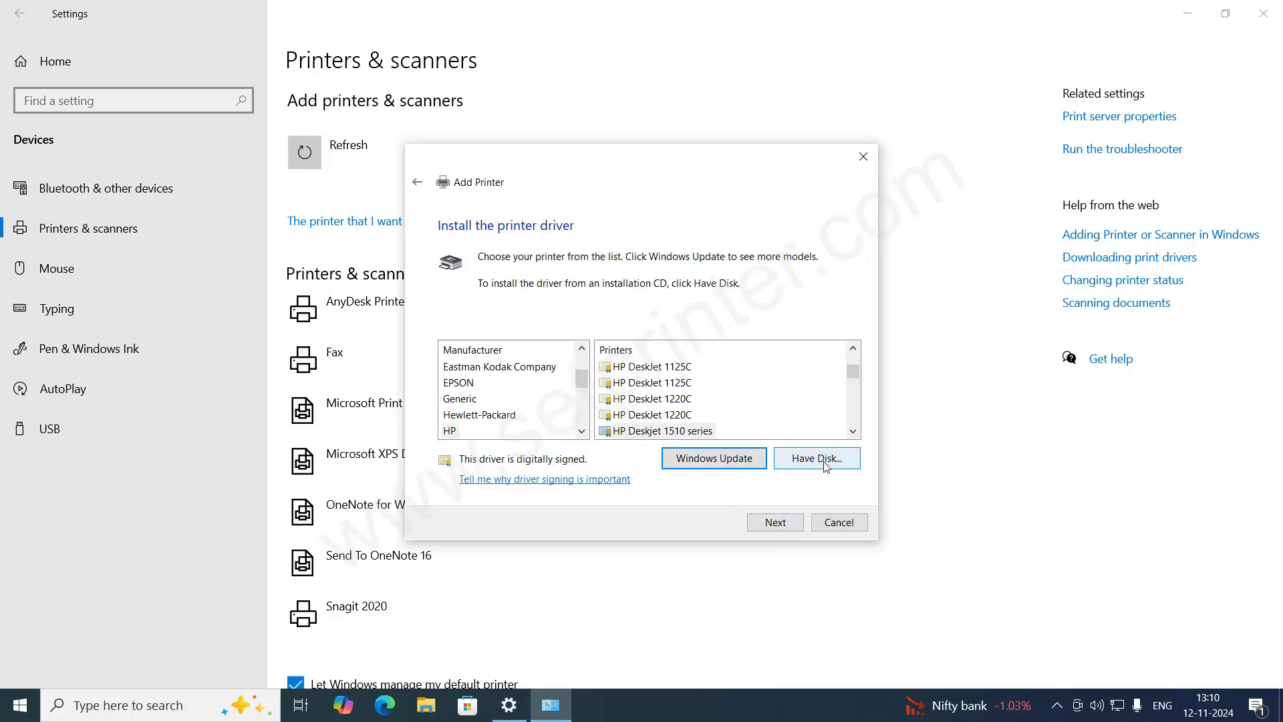
# Step: Choose Have Disk and browse to the Desktop to locate driver files
pyautogui.click(816, 457)
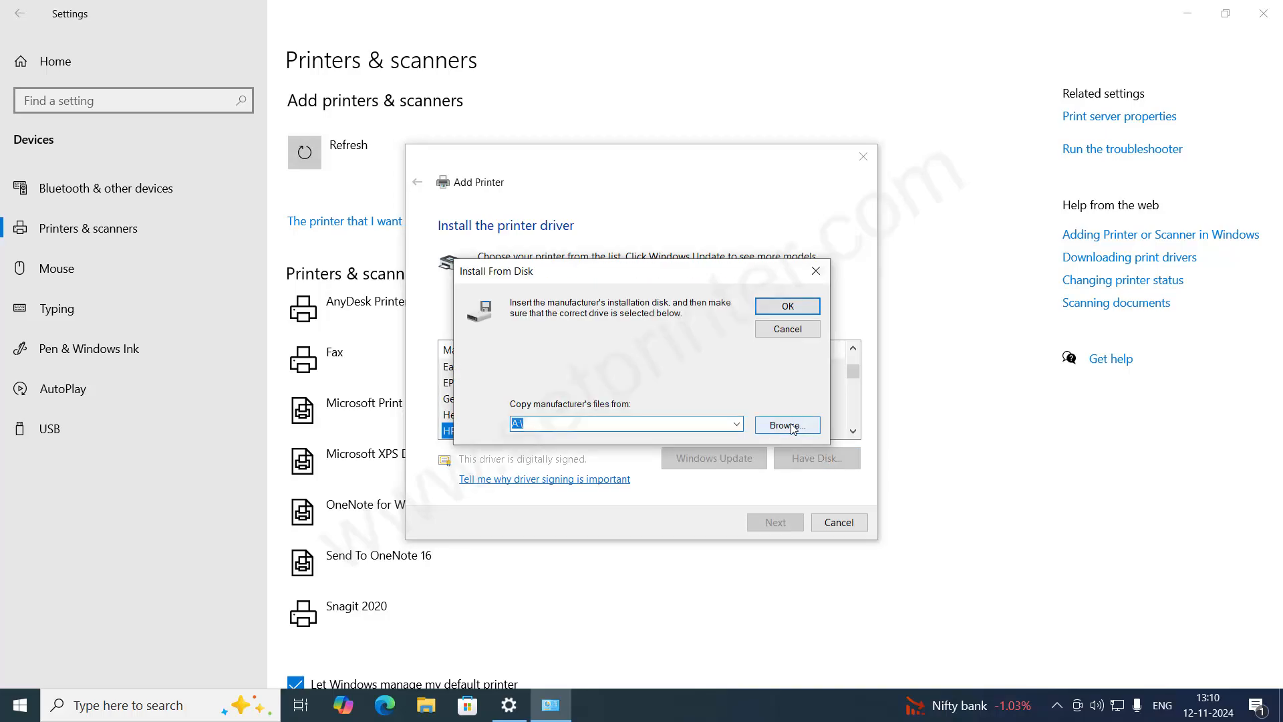
pyautogui.click(784, 425)
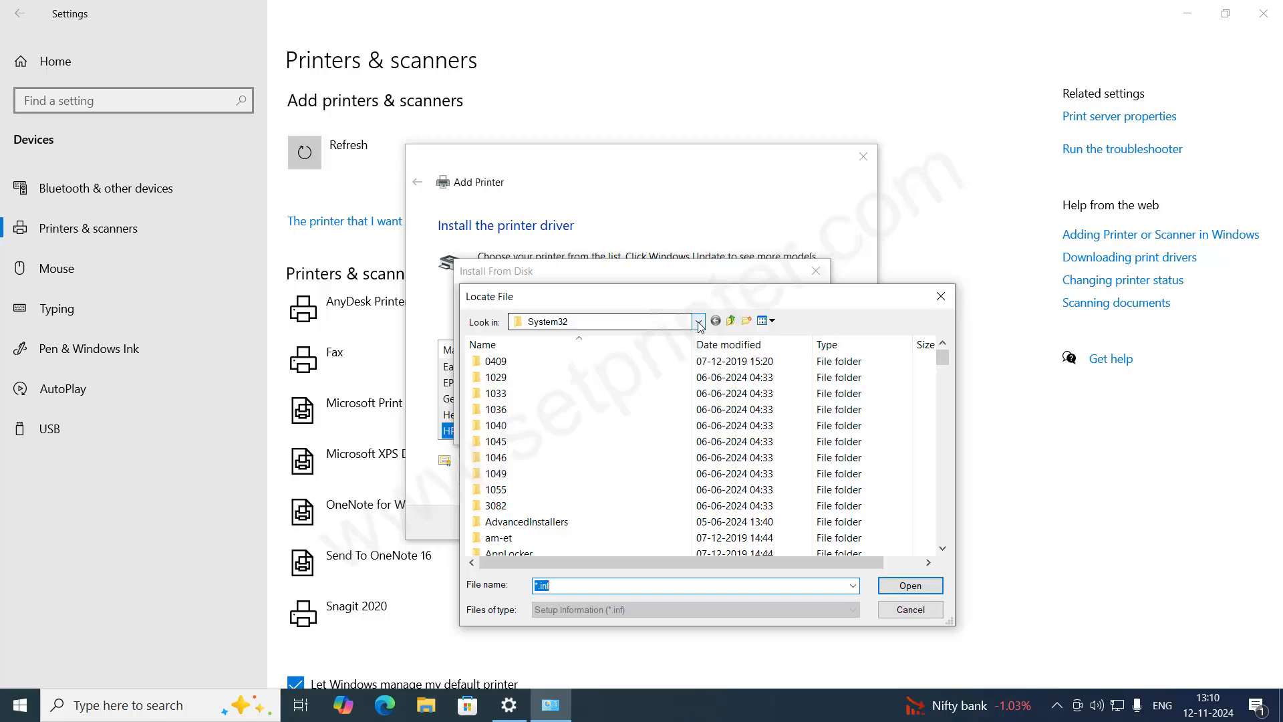
pyautogui.click(698, 319)
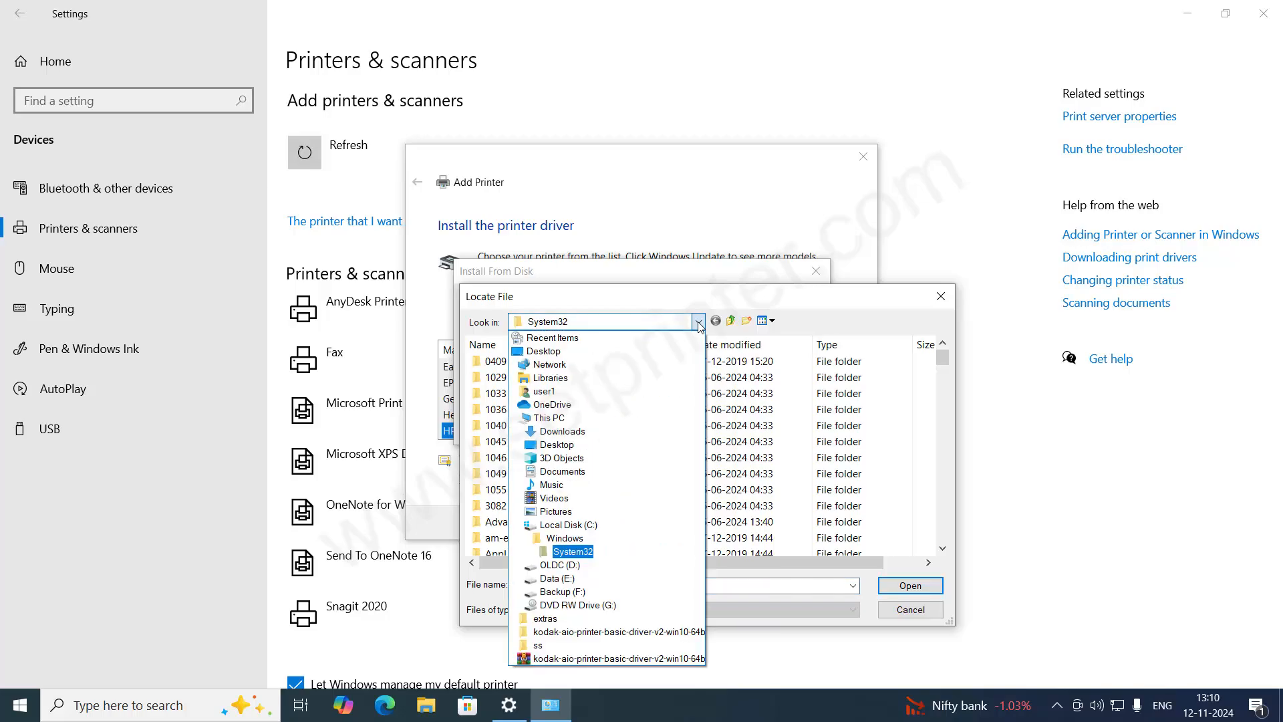
pyautogui.click(554, 444)
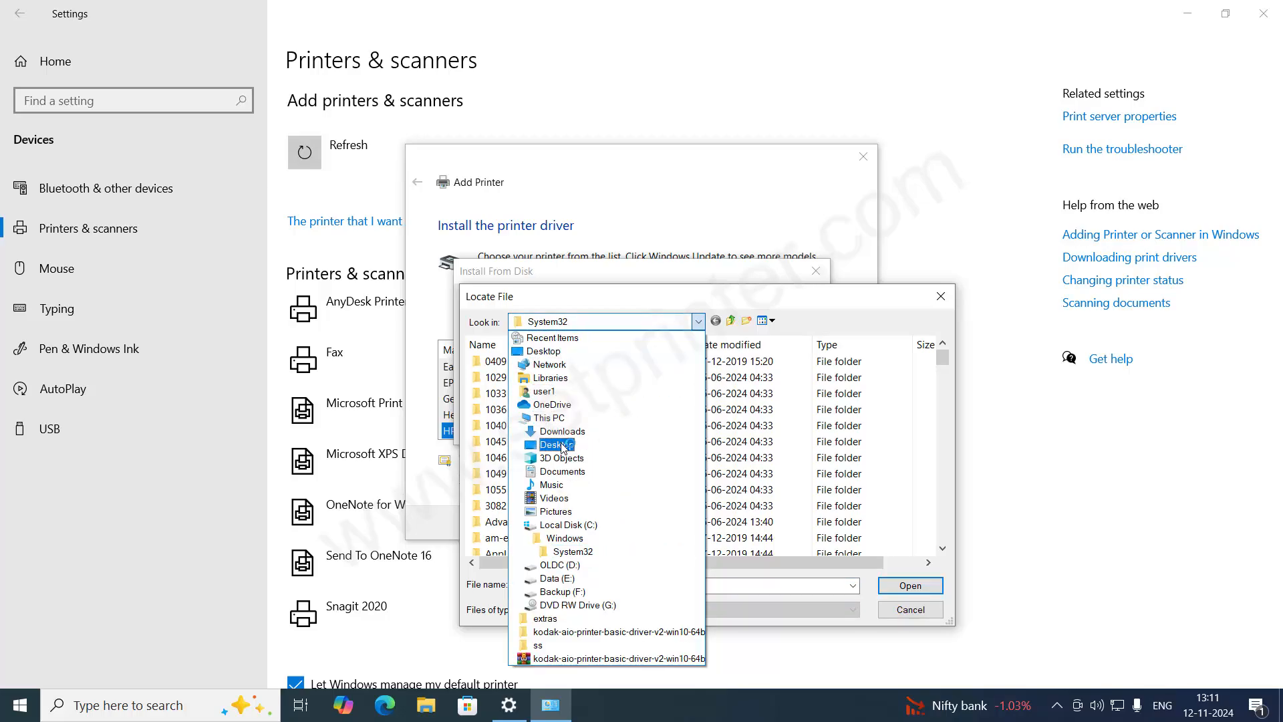
pyautogui.click(550, 444)
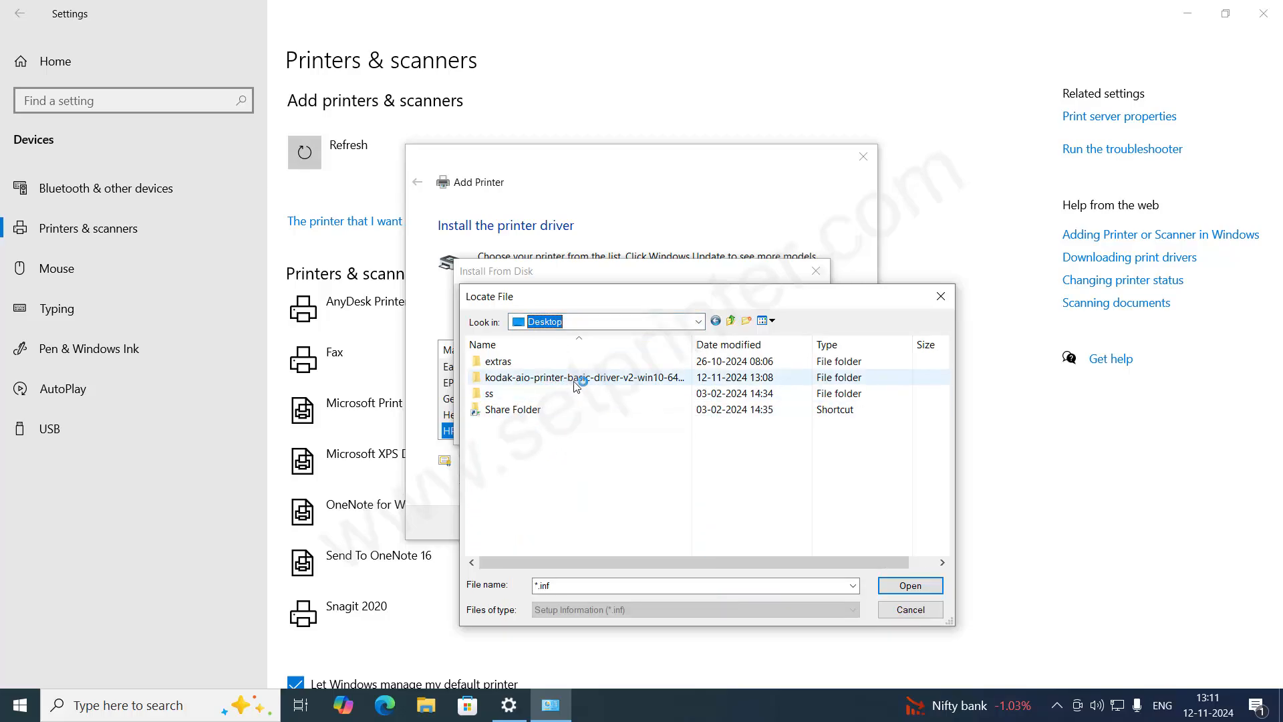
pyautogui.moveTo(581, 376)
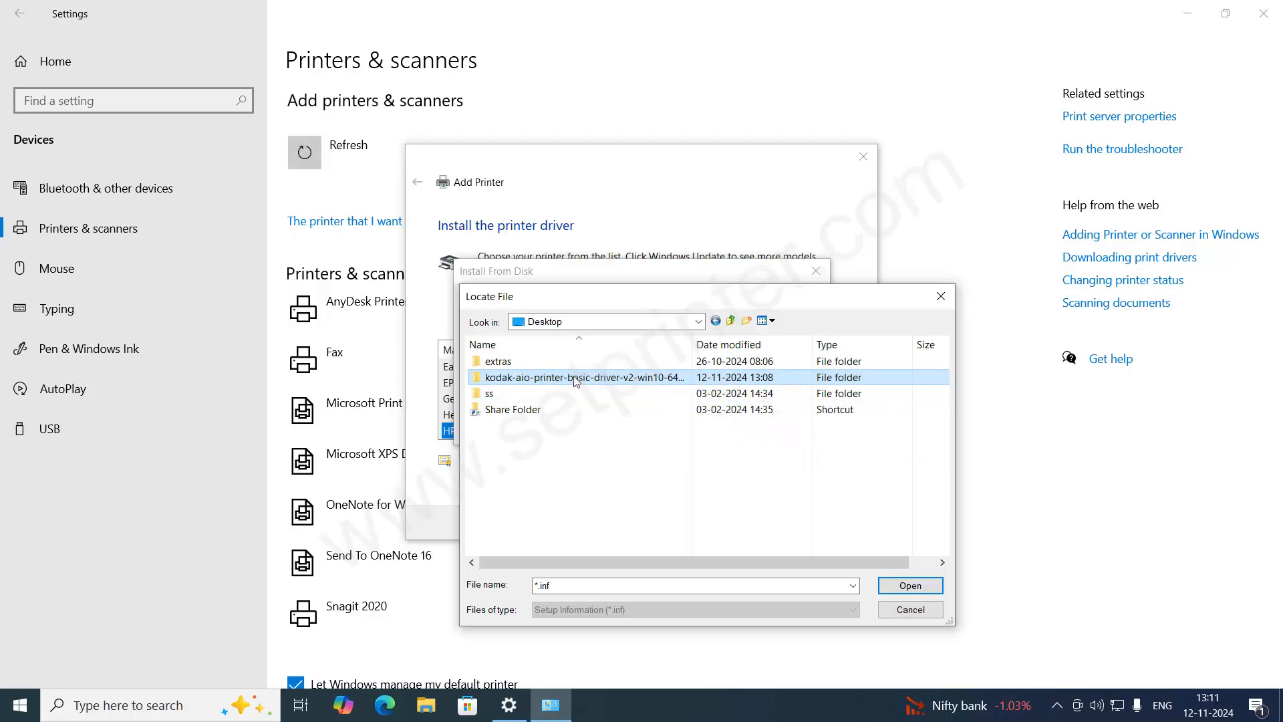
# Step: Select prnekcl2.inf inside the Kodak basic driver folder as the driver file
pyautogui.doubleClick(581, 377)
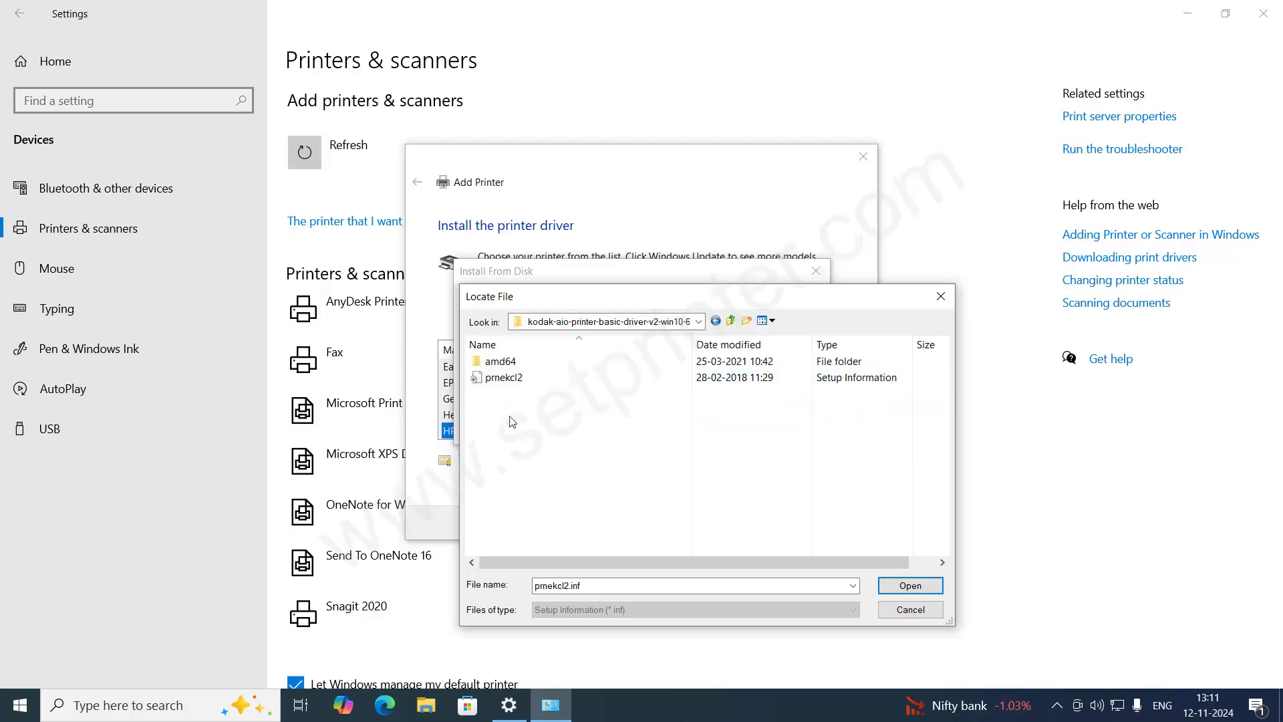
pyautogui.click(503, 376)
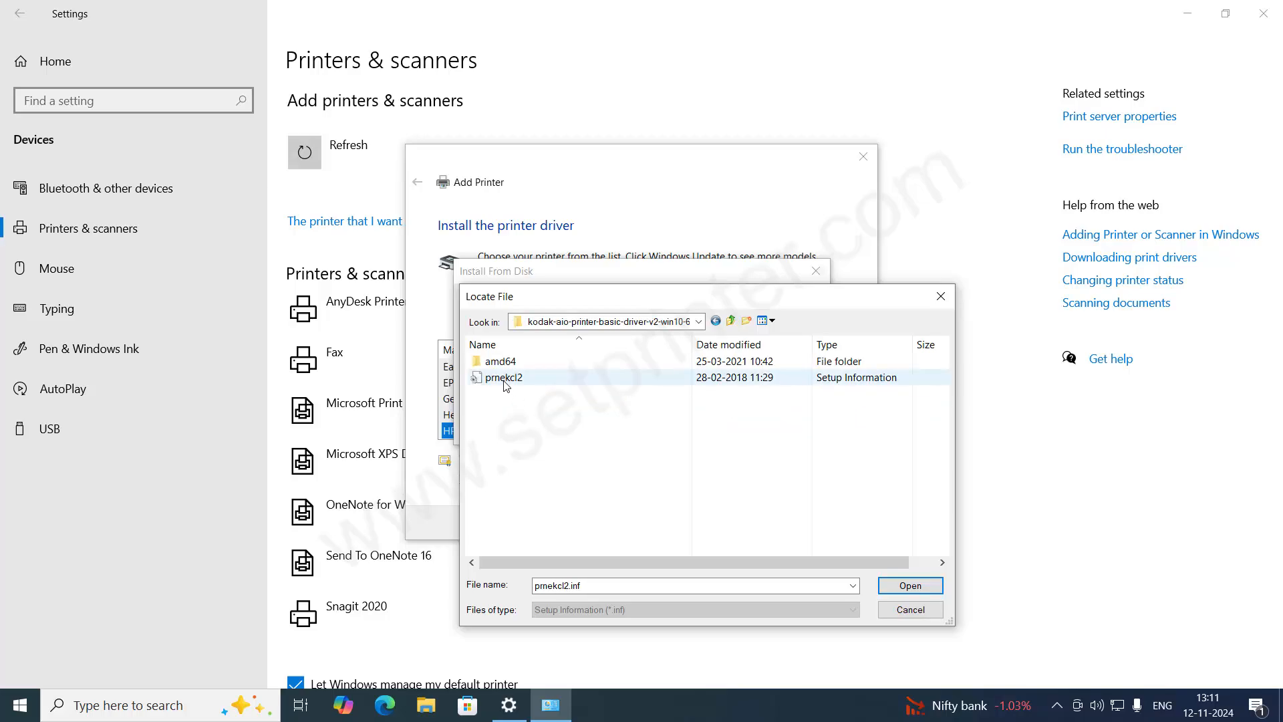
pyautogui.click(499, 377)
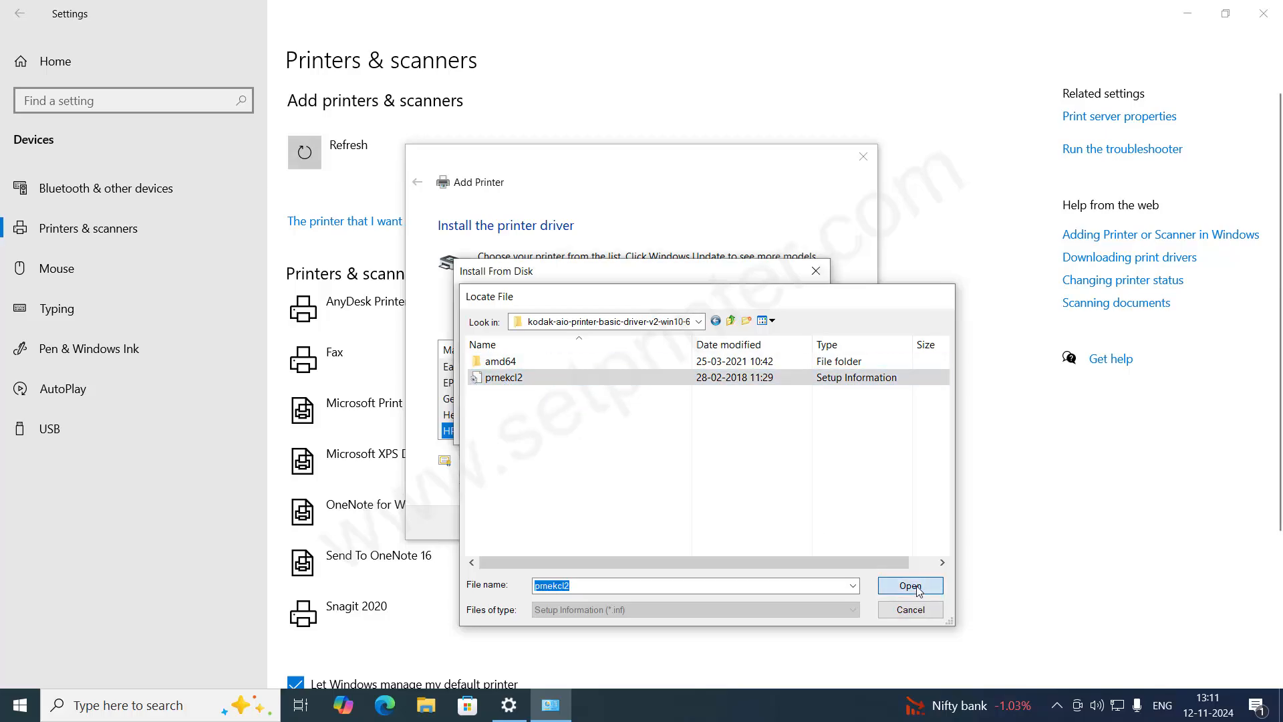
pyautogui.click(909, 586)
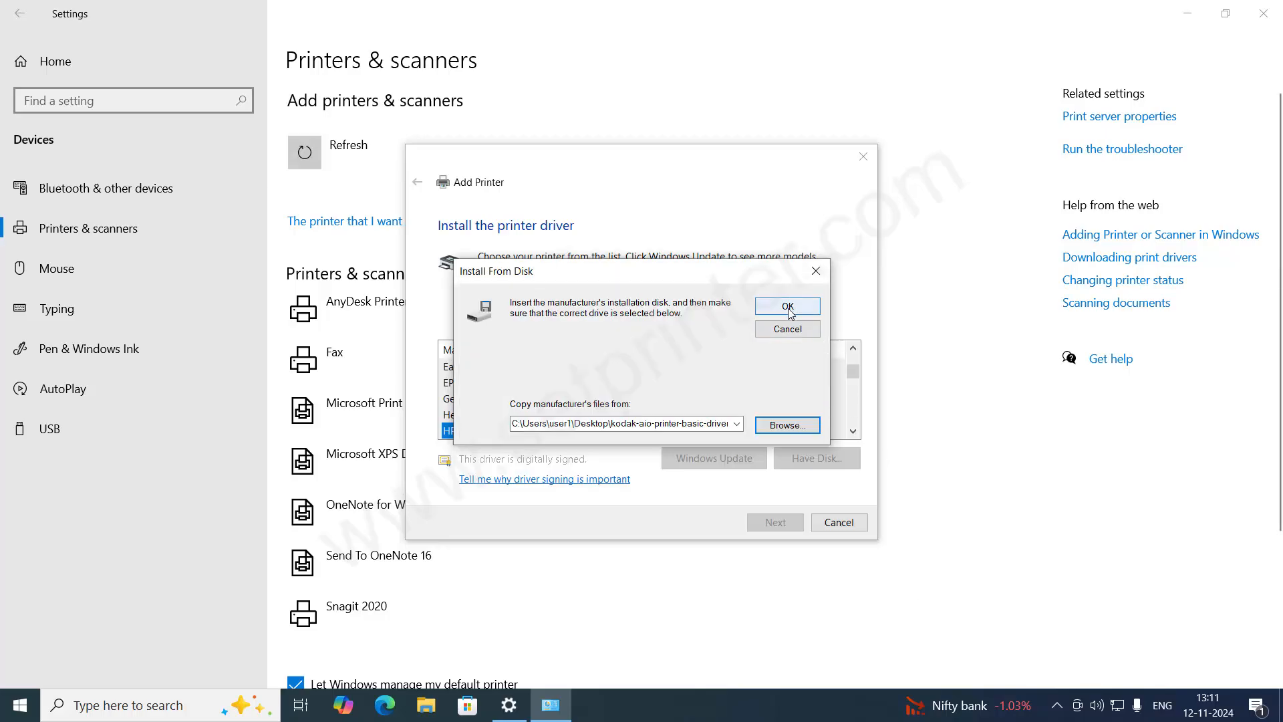
# Step: Confirm the driver location, pick the KODAK ESP 1.2 AiO model, and continue to naming
pyautogui.click(786, 305)
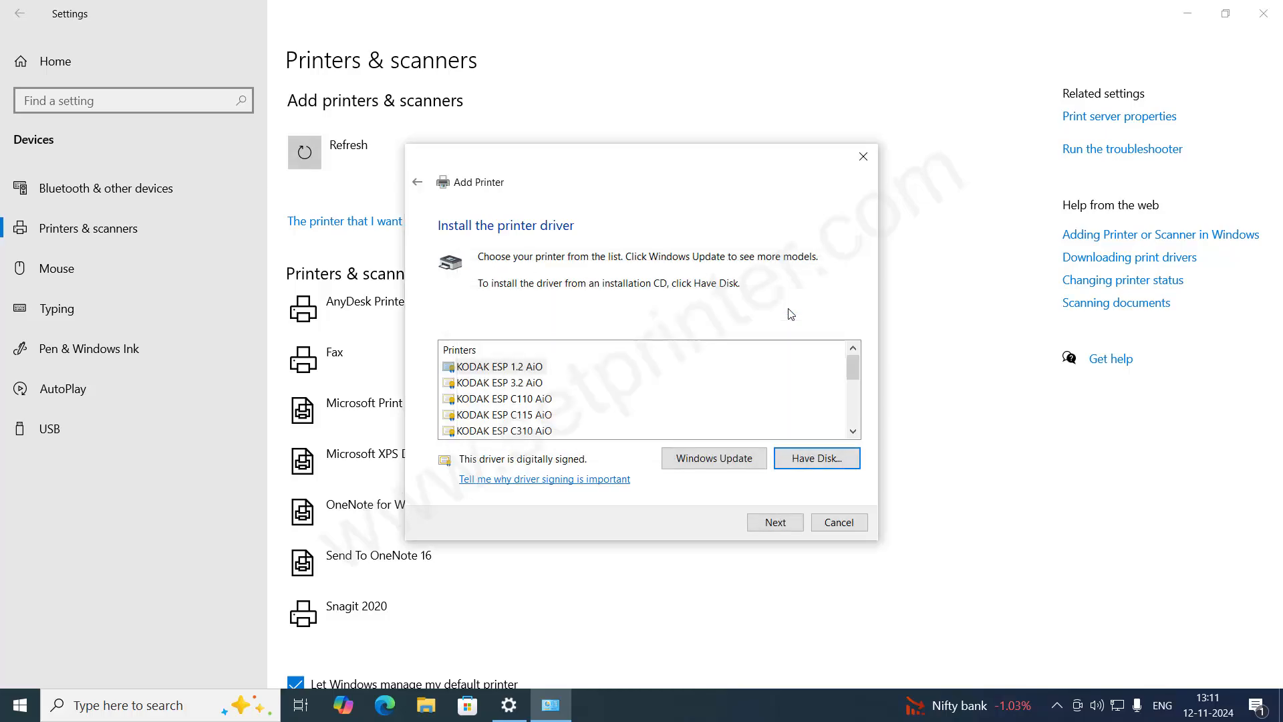
pyautogui.moveTo(618, 385)
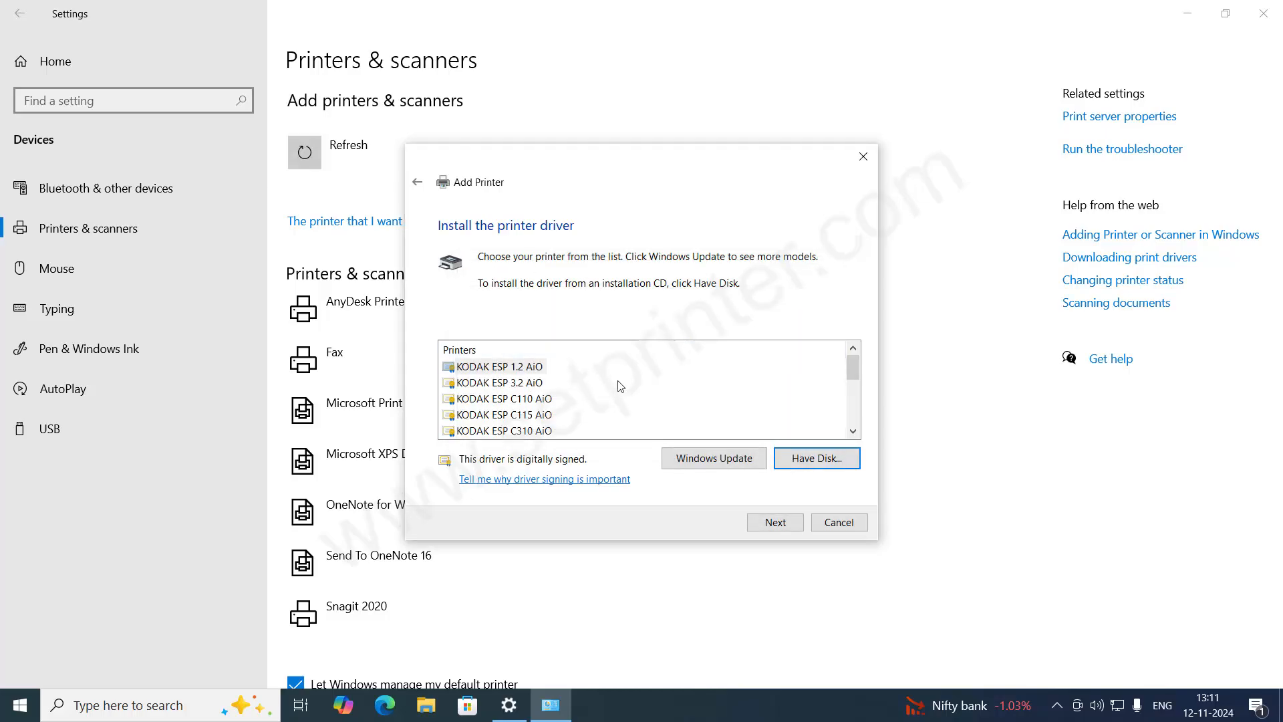
pyautogui.moveTo(624, 398)
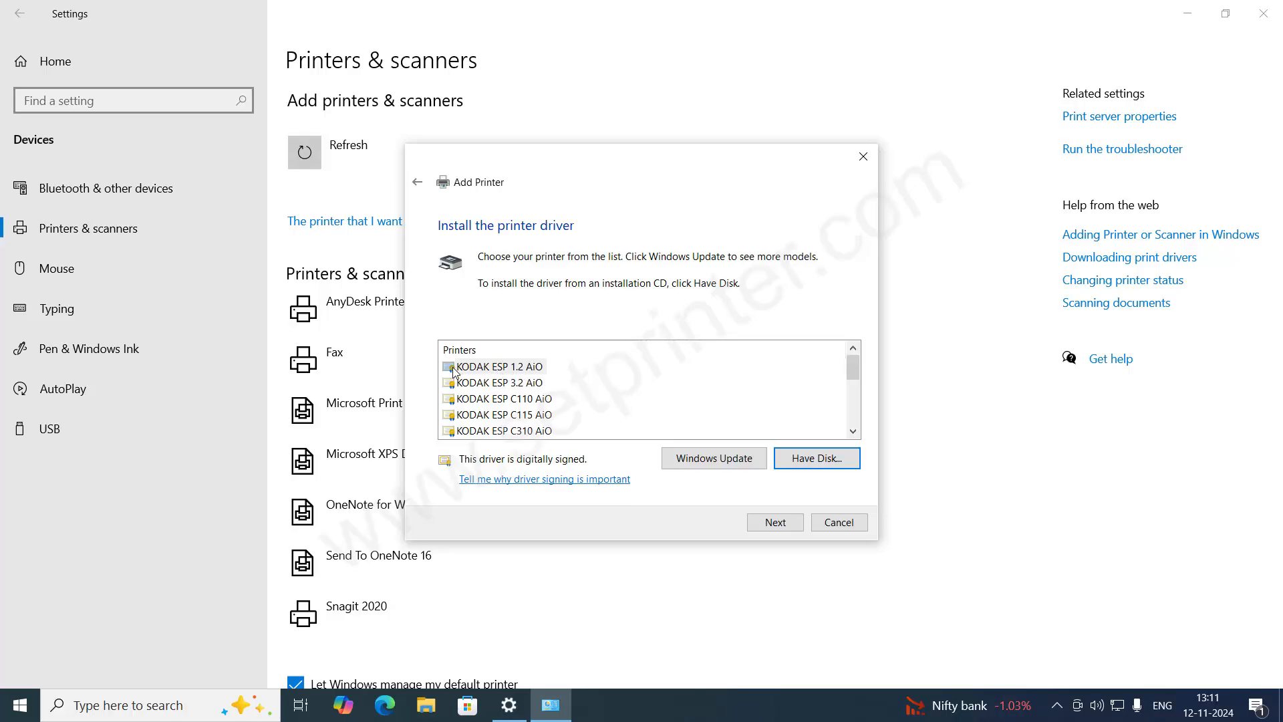
pyautogui.moveTo(505, 377)
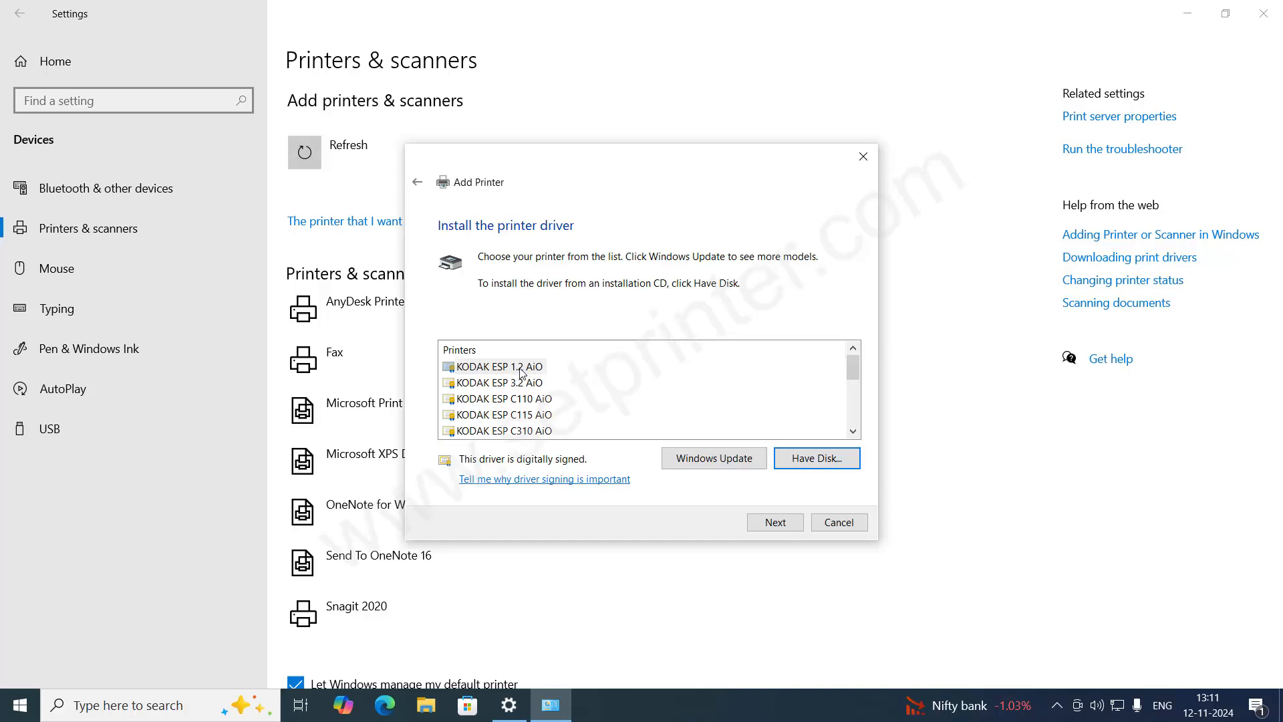
pyautogui.click(497, 366)
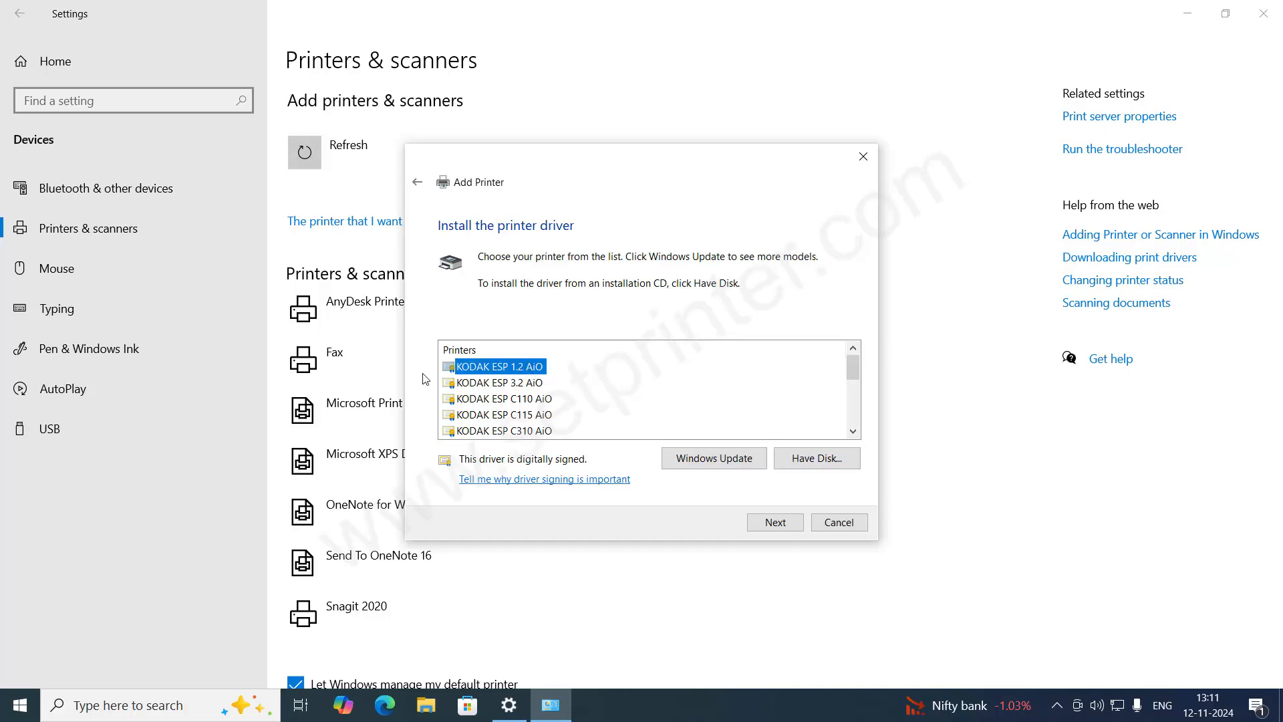
pyautogui.click(774, 523)
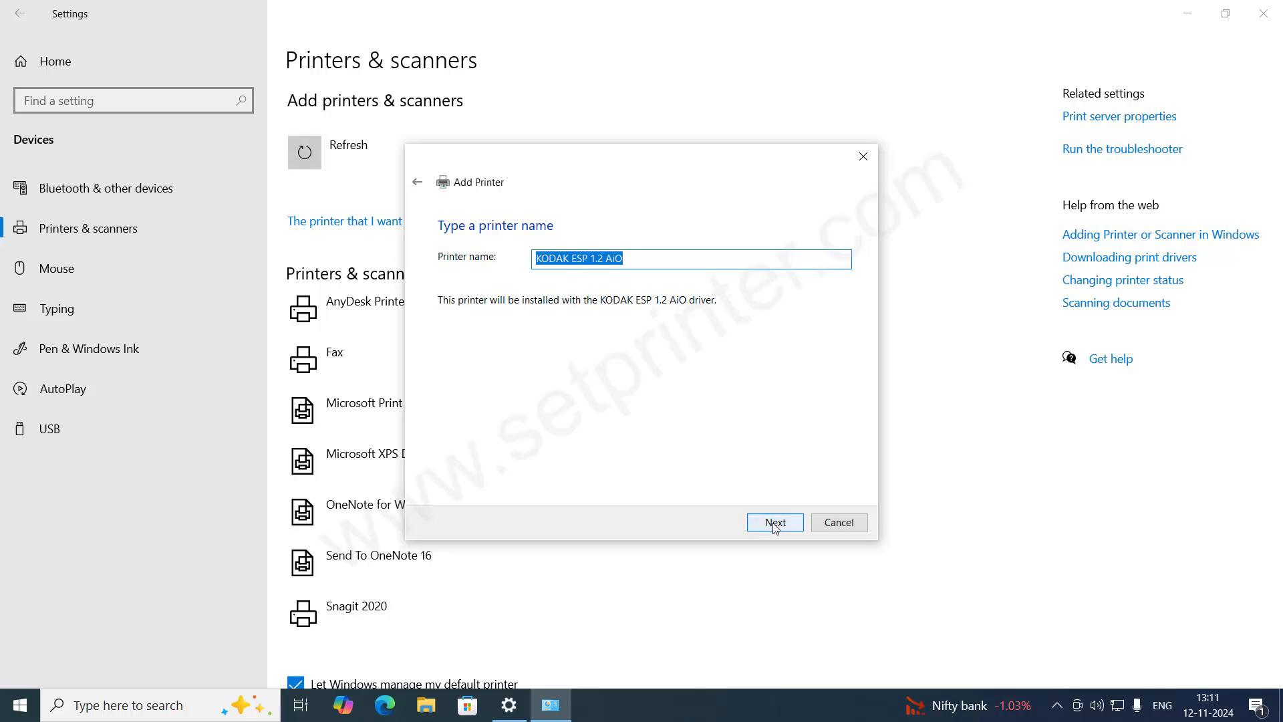
# Step: Keep the name, do not share the printer, finish, and select the new KODAK ESP 1.2 AiO entry
pyautogui.click(774, 523)
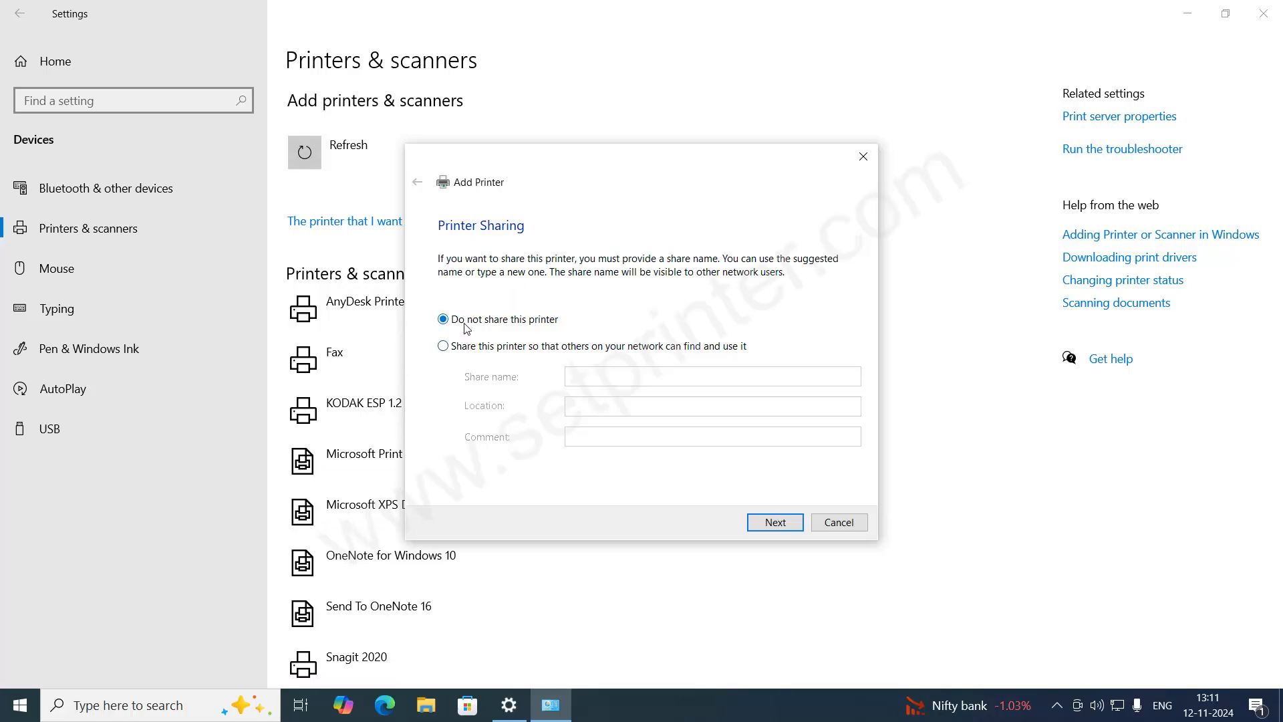
pyautogui.moveTo(592, 353)
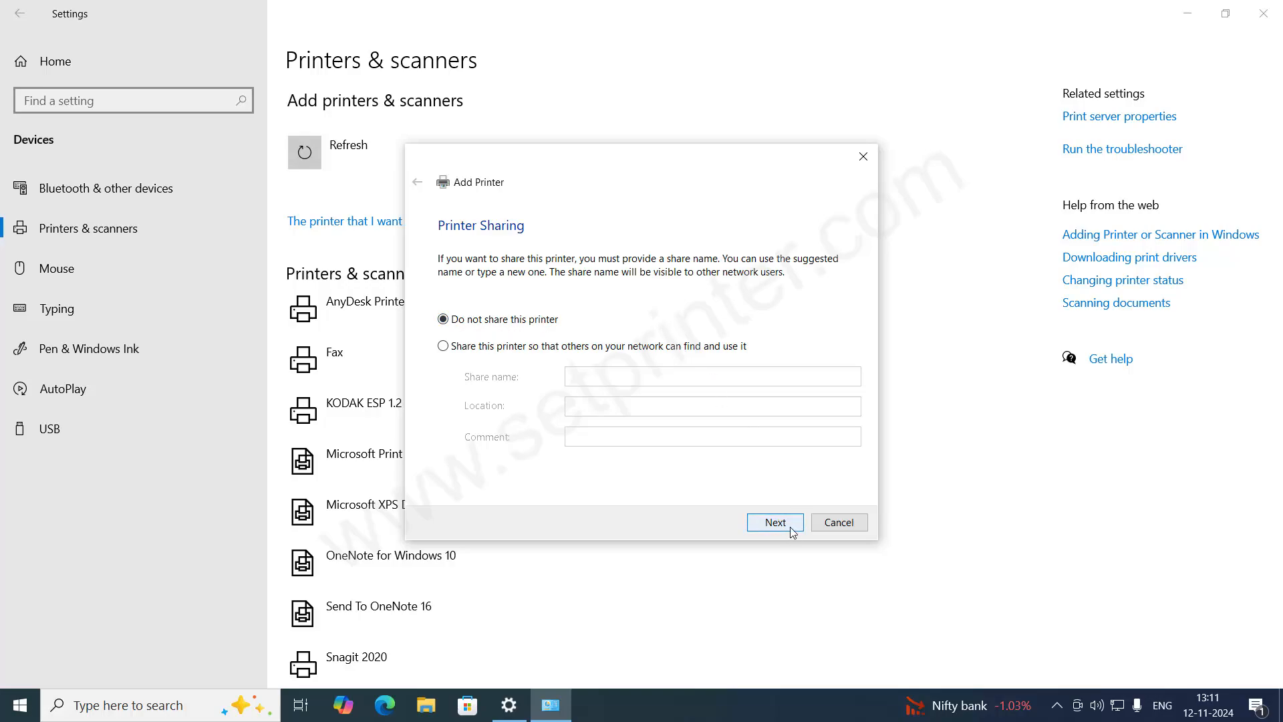
pyautogui.click(773, 523)
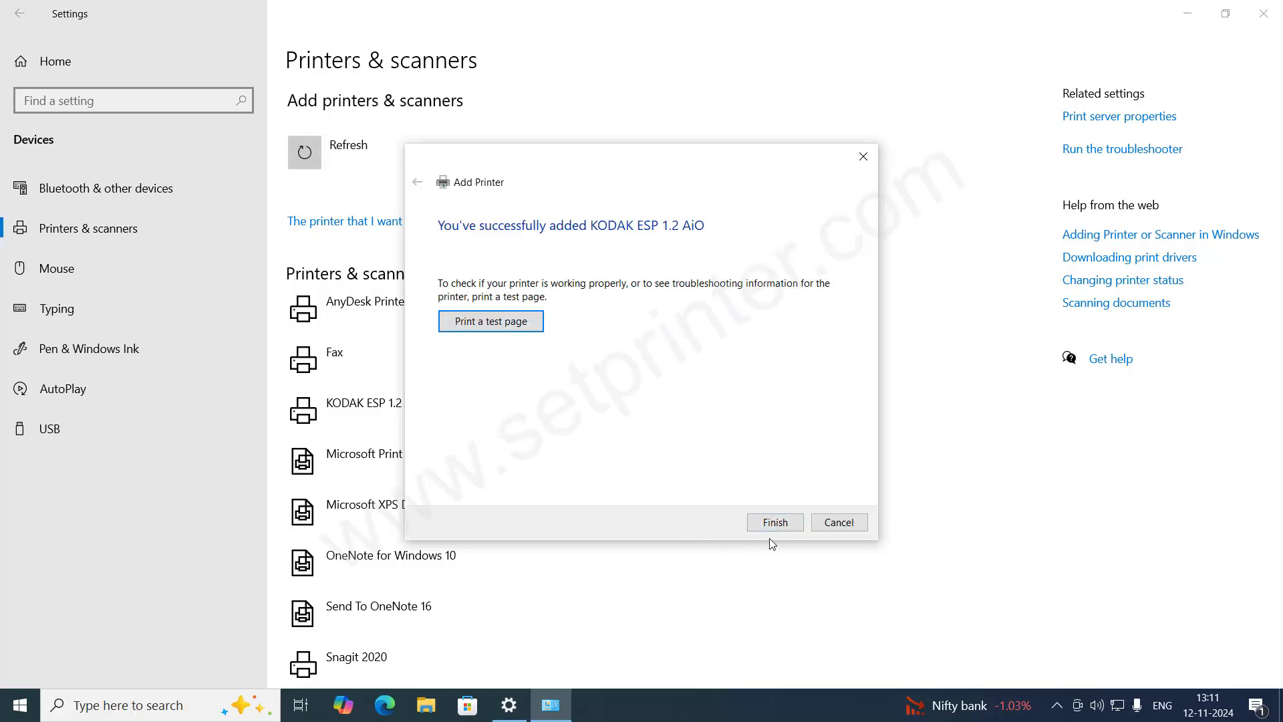
pyautogui.click(774, 523)
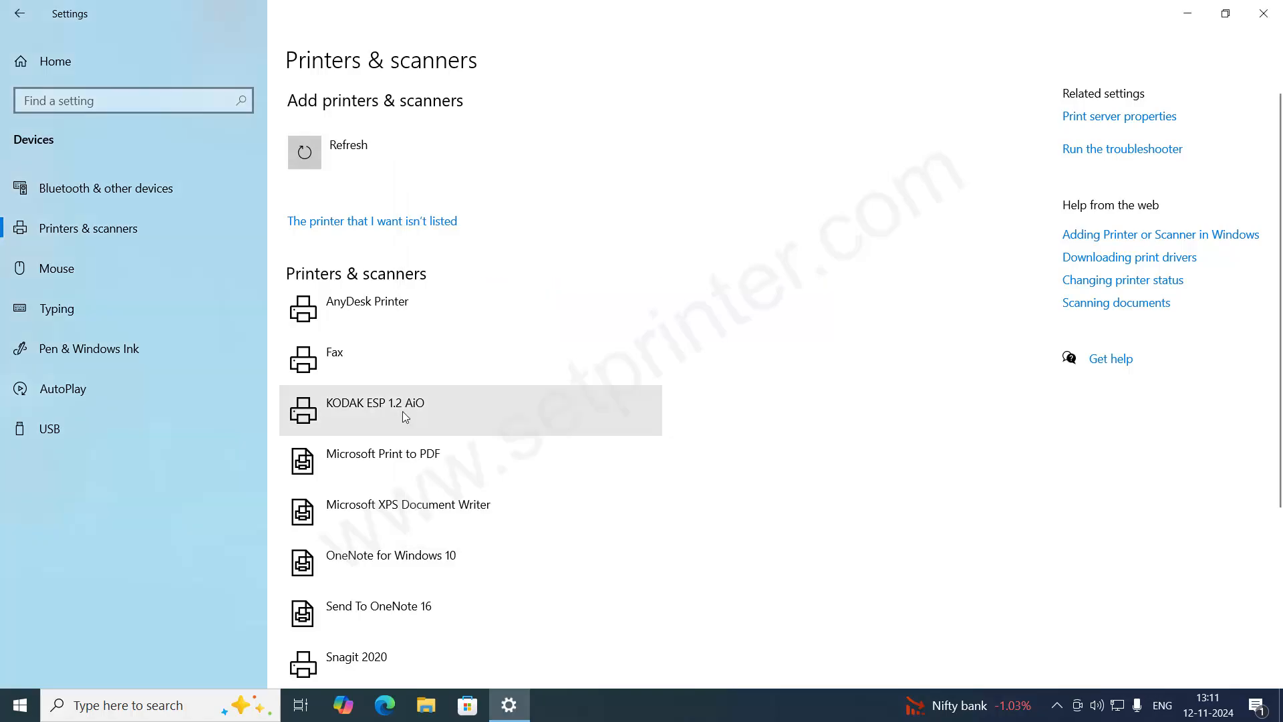
pyautogui.click(376, 402)
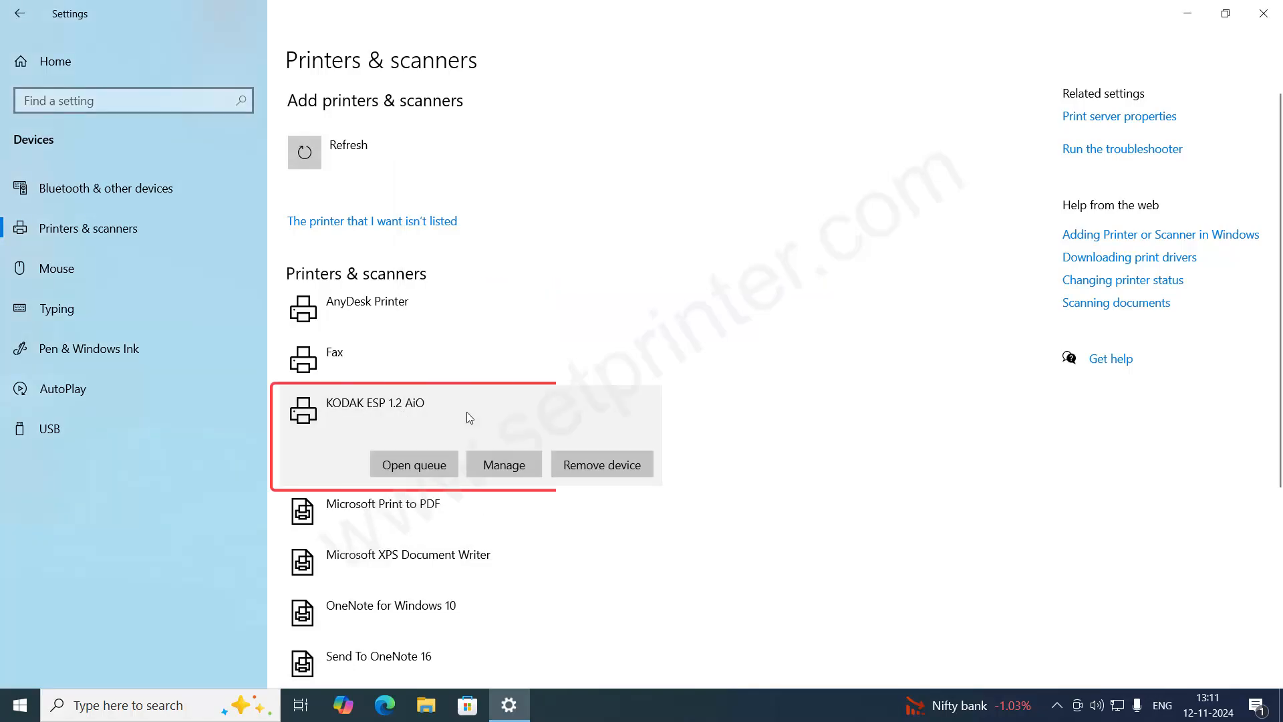